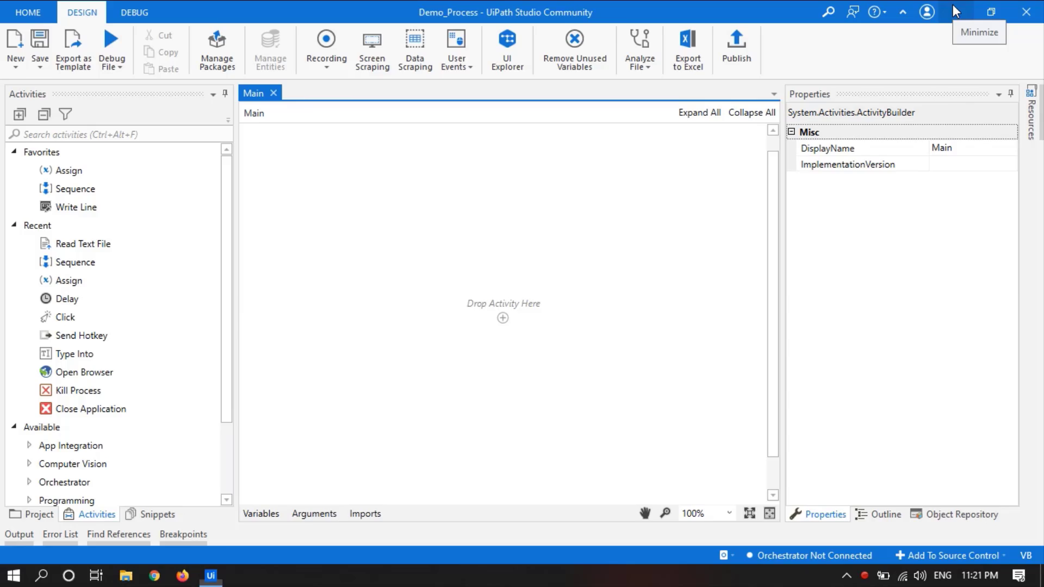
# Minimize UiPath Studio to reveal the desktop and the Certificate Text template
pyautogui.click(969, 12)
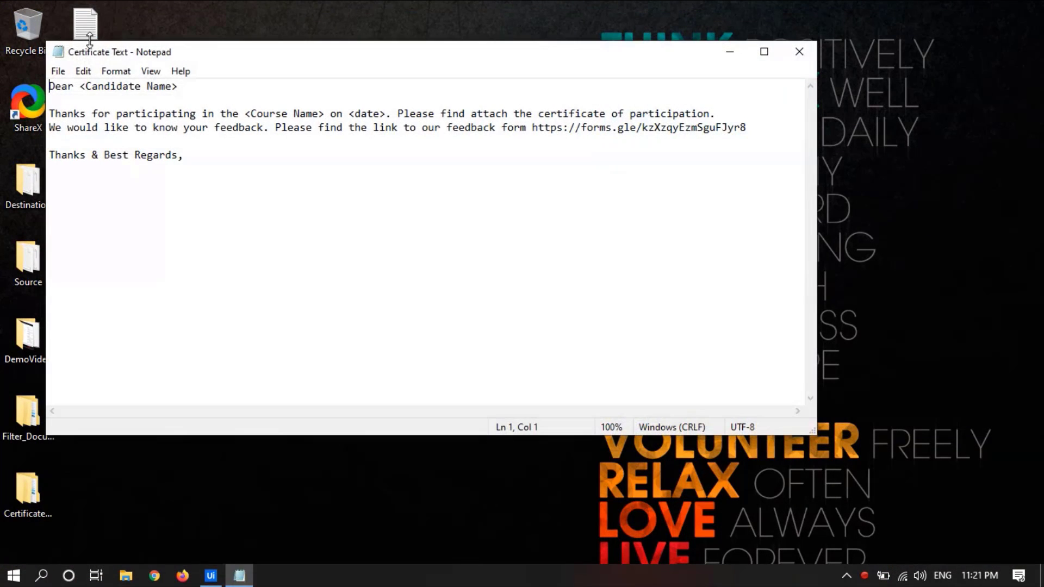
pyautogui.moveTo(265, 248)
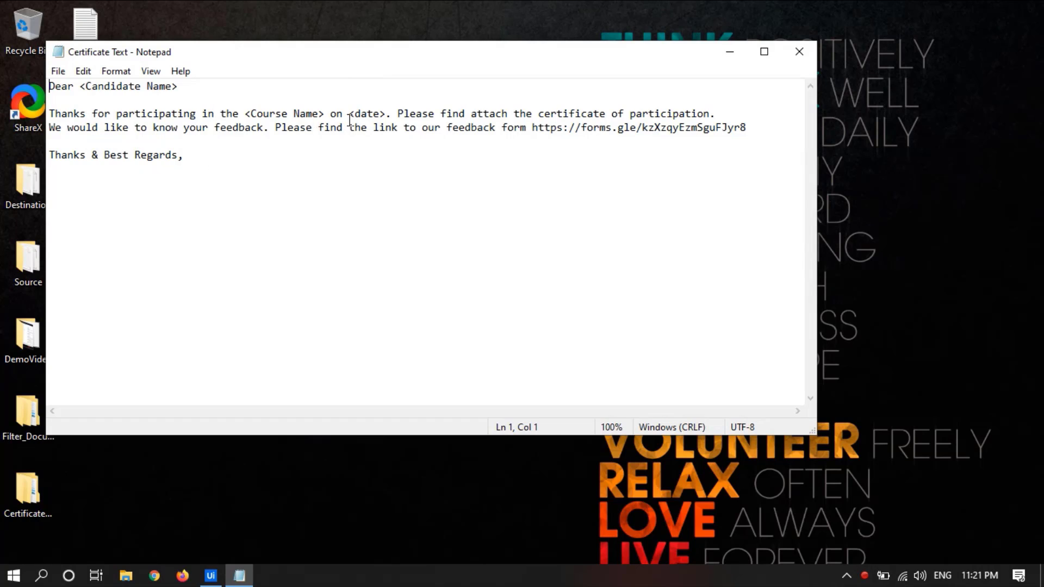
pyautogui.moveTo(712, 56)
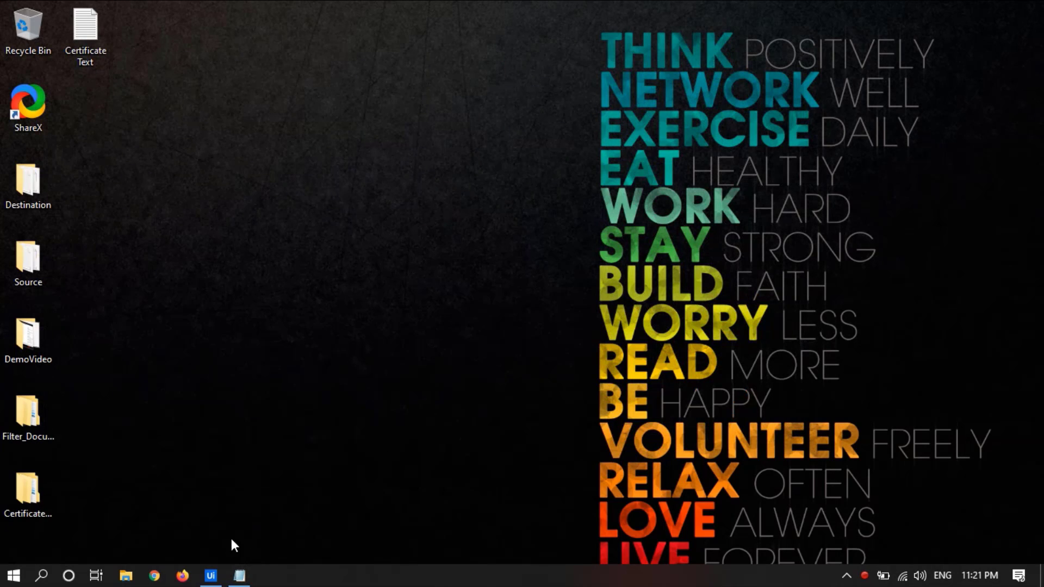
# Restore Studio, add a Sequence to Main and search the Read Text File activity into it
pyautogui.click(210, 575)
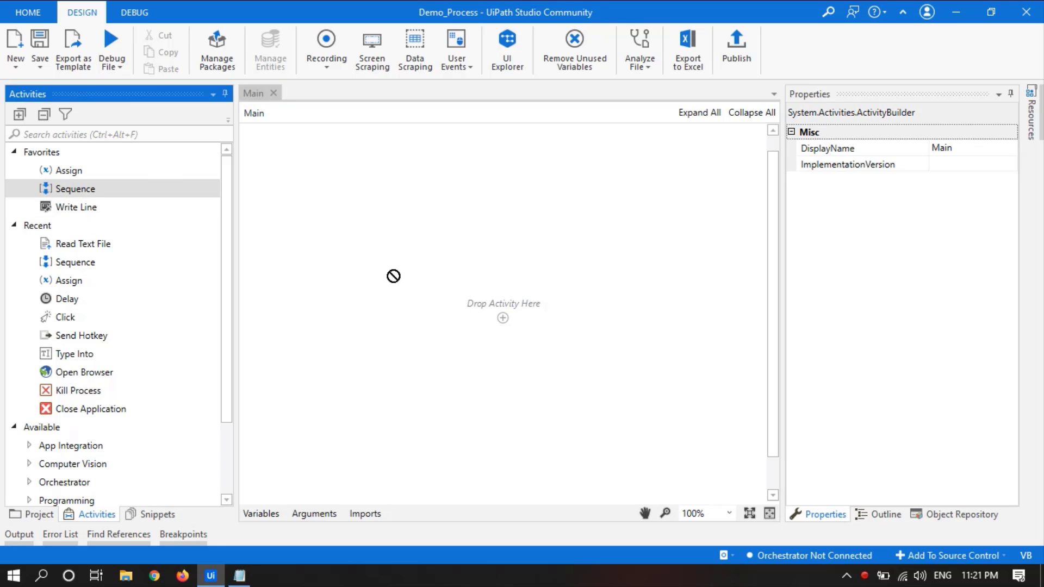
pyautogui.moveTo(75, 189); pyautogui.dragTo(504, 318)
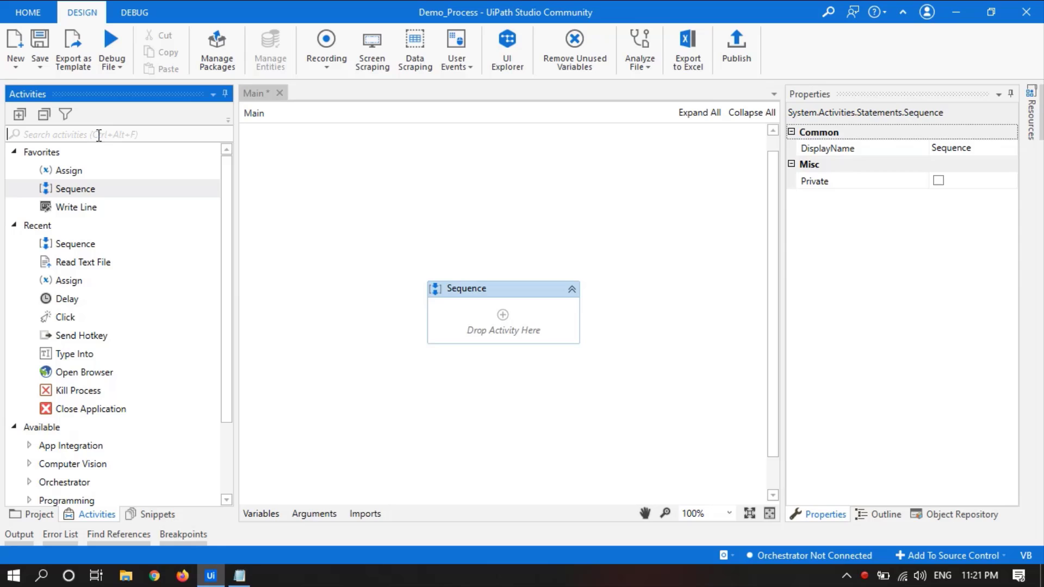
pyautogui.write('Read text')
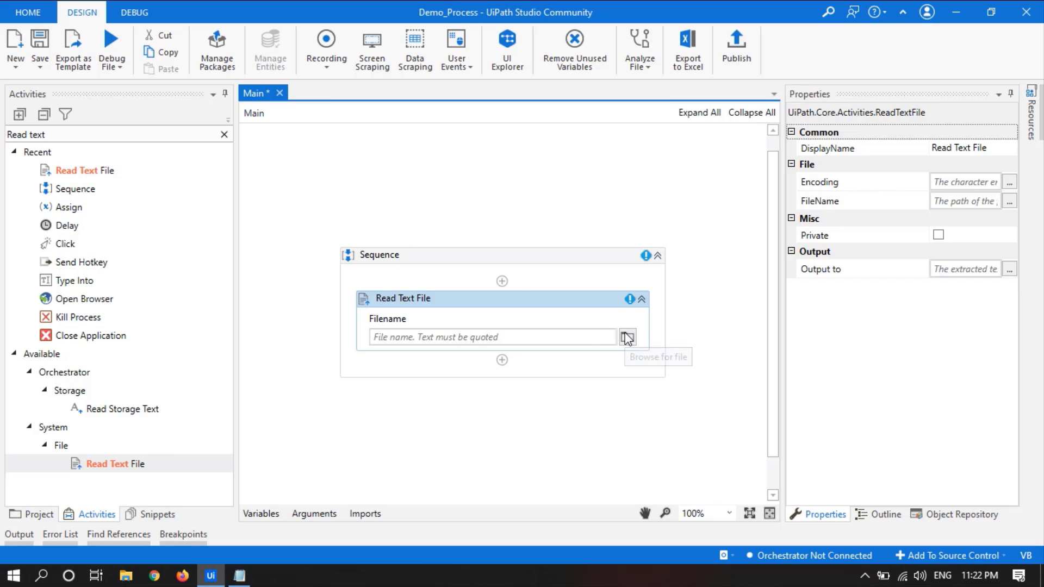
# Point Read Text File at Certificate Text.txt on the Desktop via the file browser
pyautogui.click(626, 337)
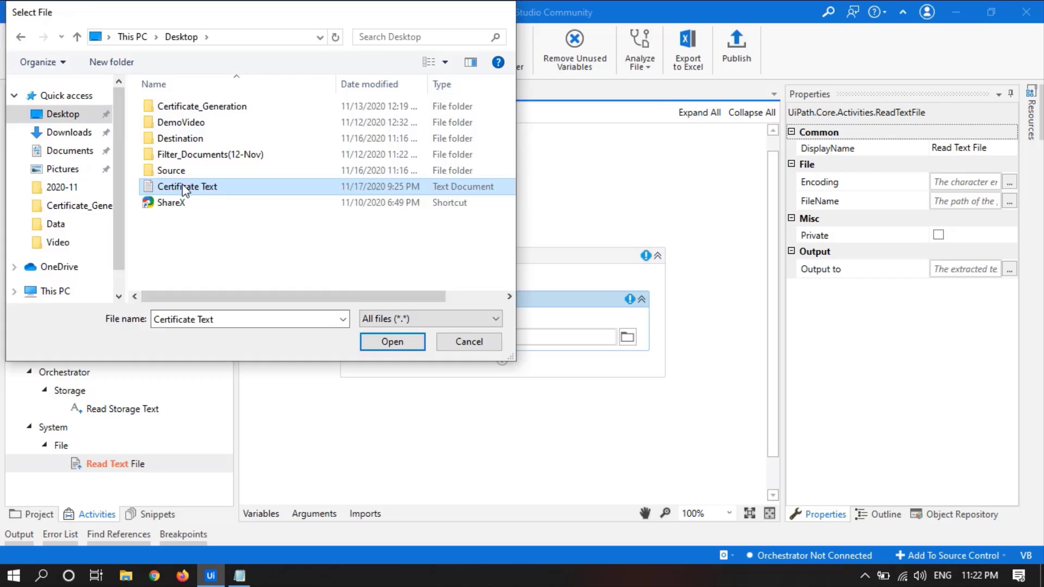
pyautogui.click(391, 342)
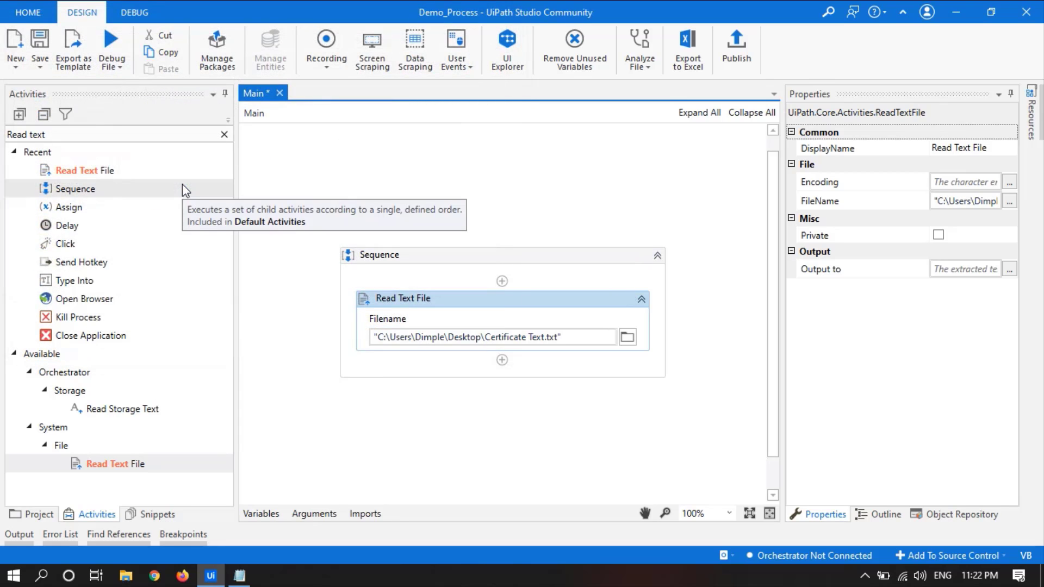
pyautogui.moveTo(271, 179)
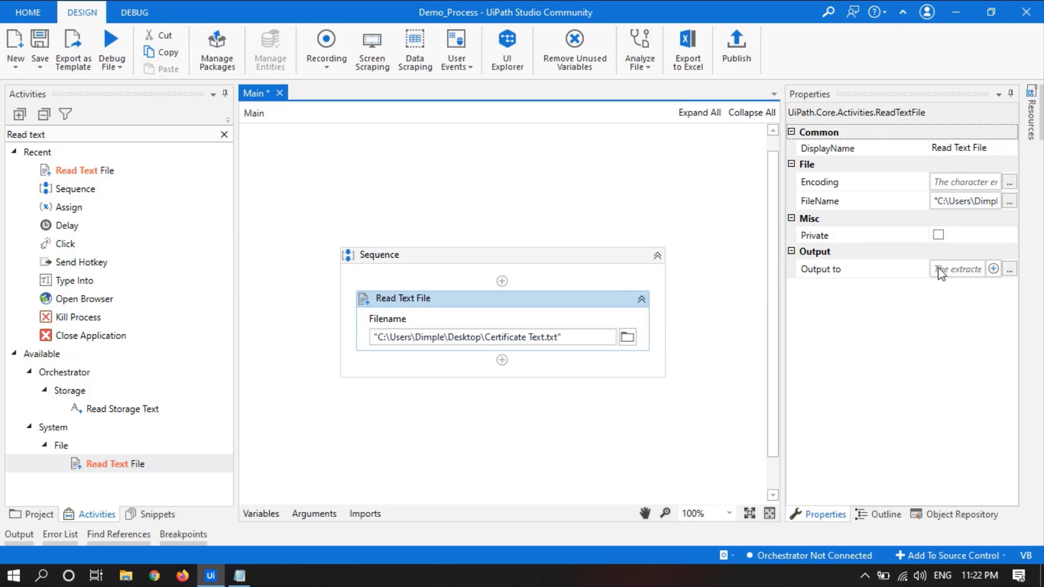
# Create a new output variable NotepadText to hold the file's text
pyautogui.click(957, 268)
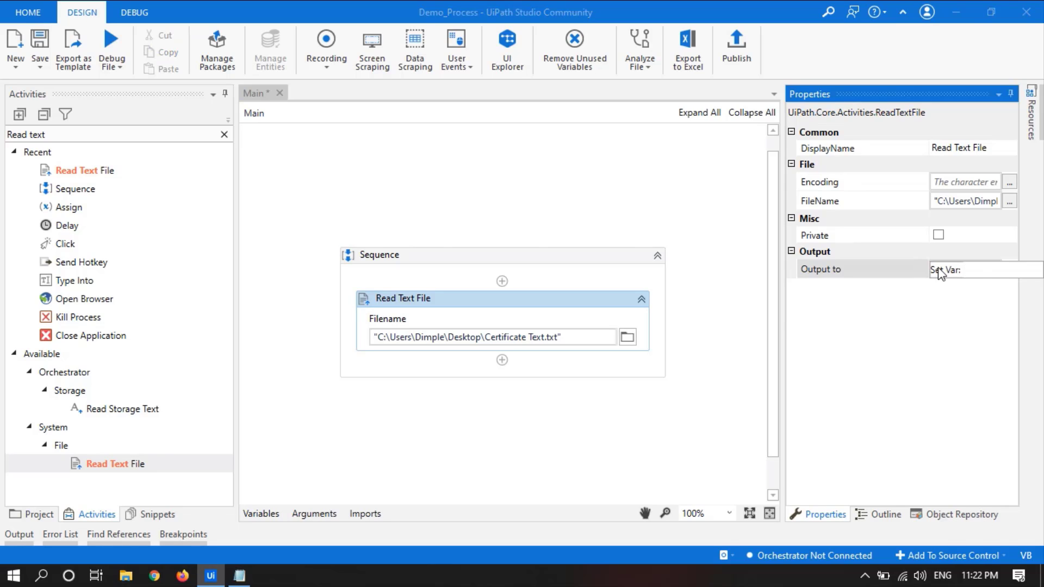
pyautogui.write('N')
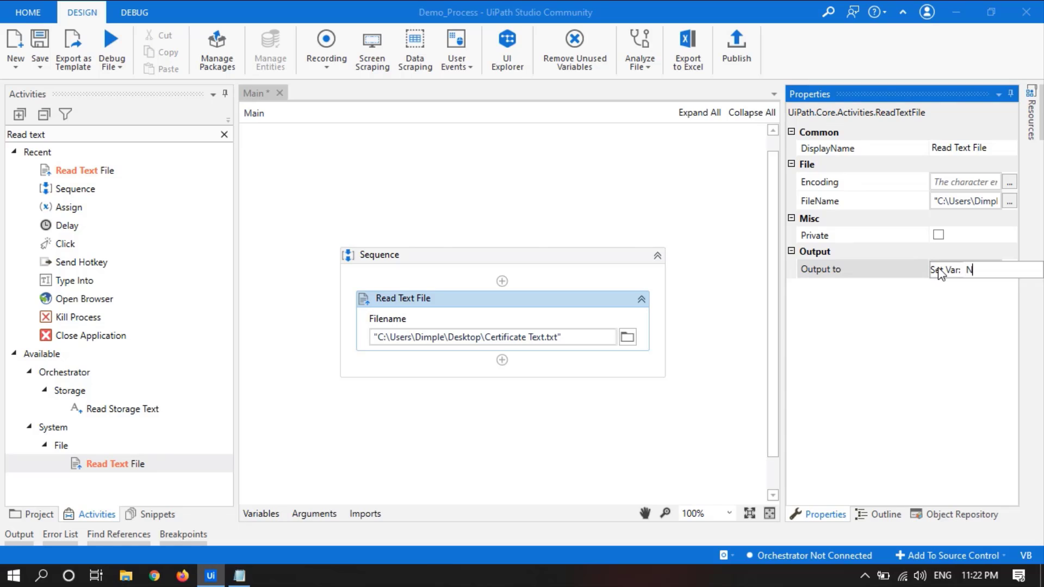
pyautogui.write('otepad')
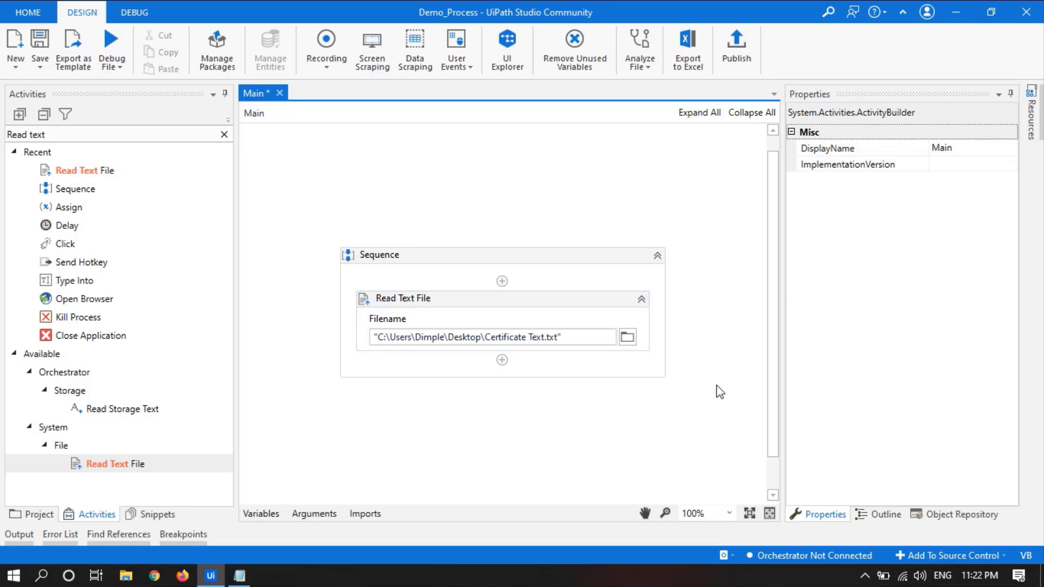
pyautogui.moveTo(576, 306)
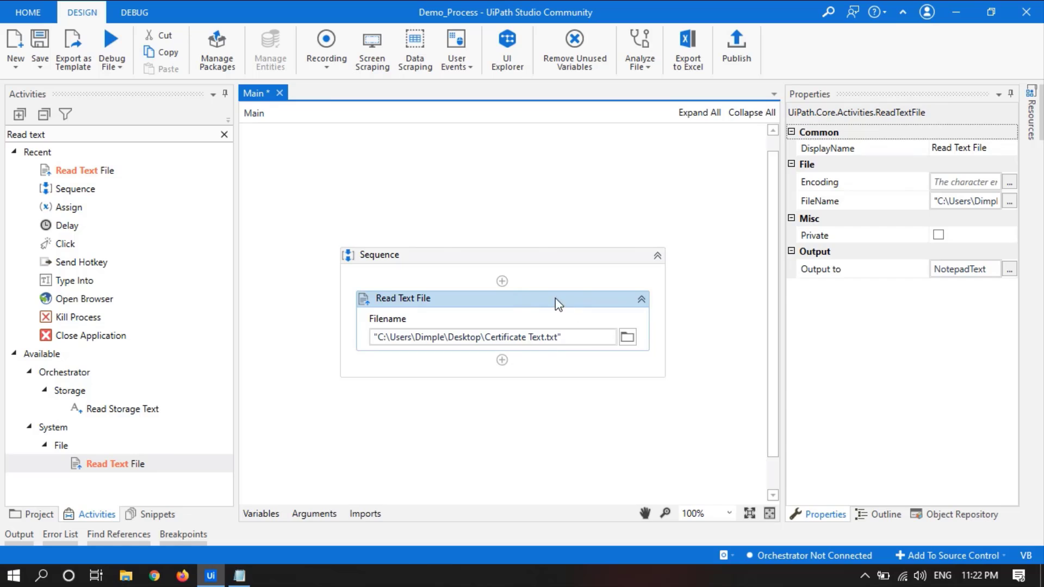
pyautogui.moveTo(904, 284)
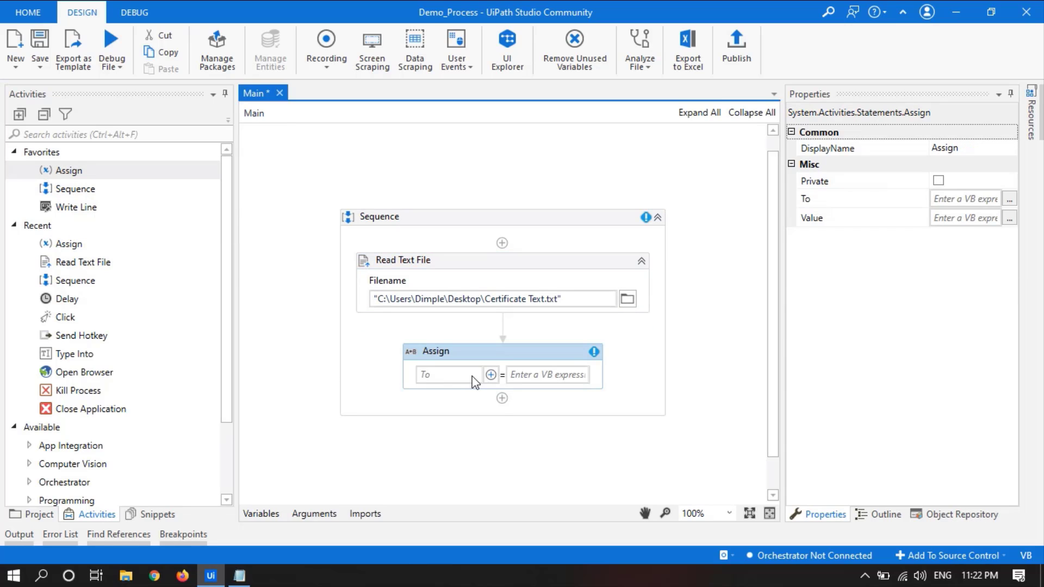
# Create a new variable Result as the Assign activity's To target
pyautogui.click(450, 374)
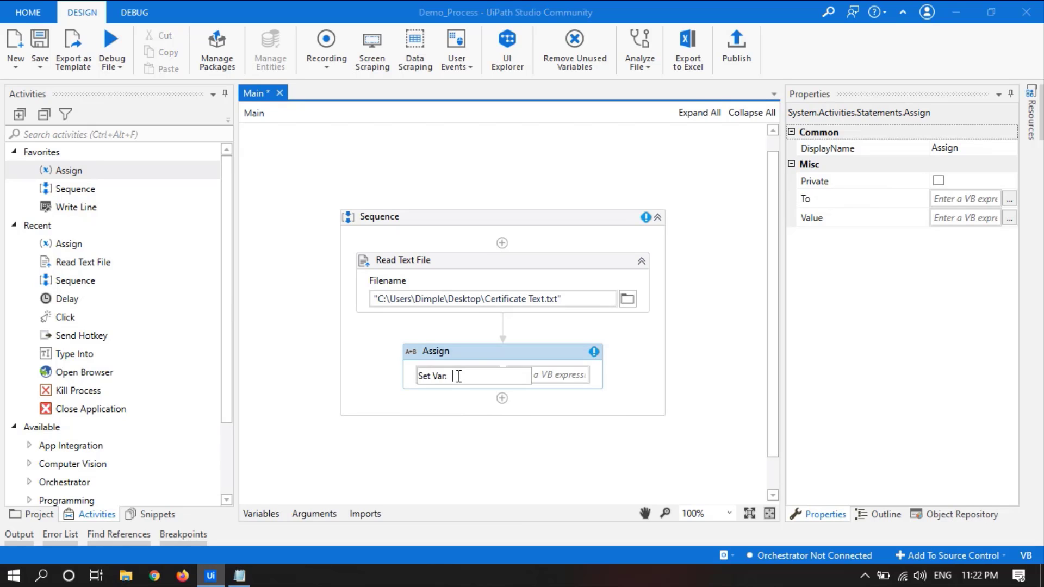
pyautogui.write('Result')
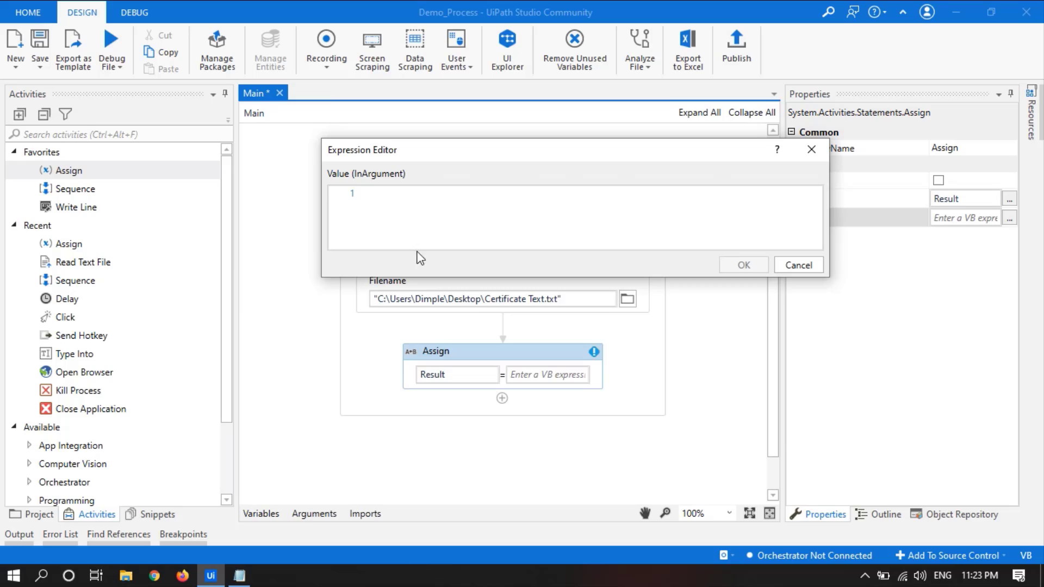
pyautogui.moveTo(413, 222)
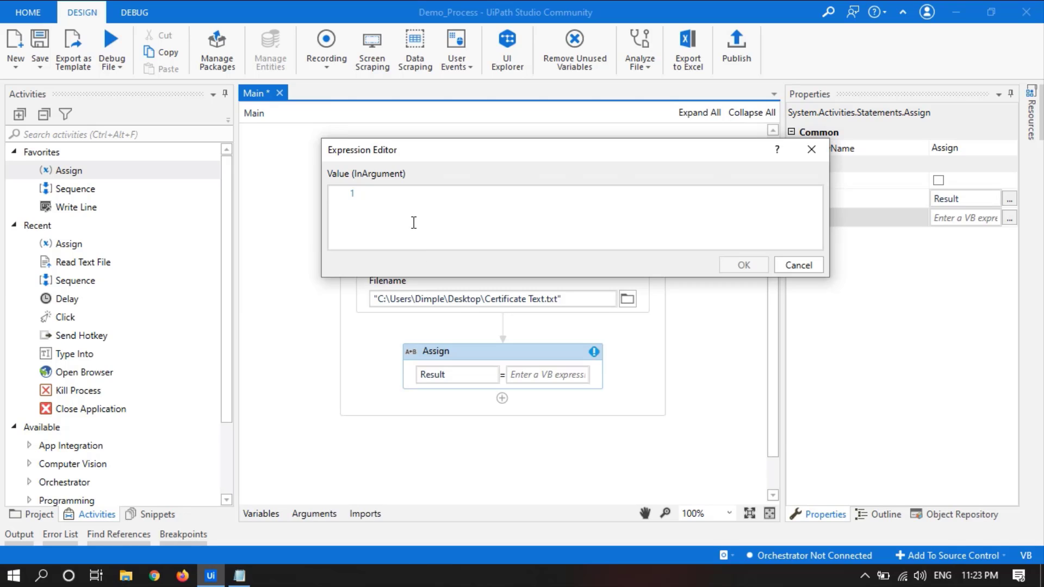
# Enter NotepadText.Replace("<Candidate Name>" as the start of the Result expression
pyautogui.write('N')
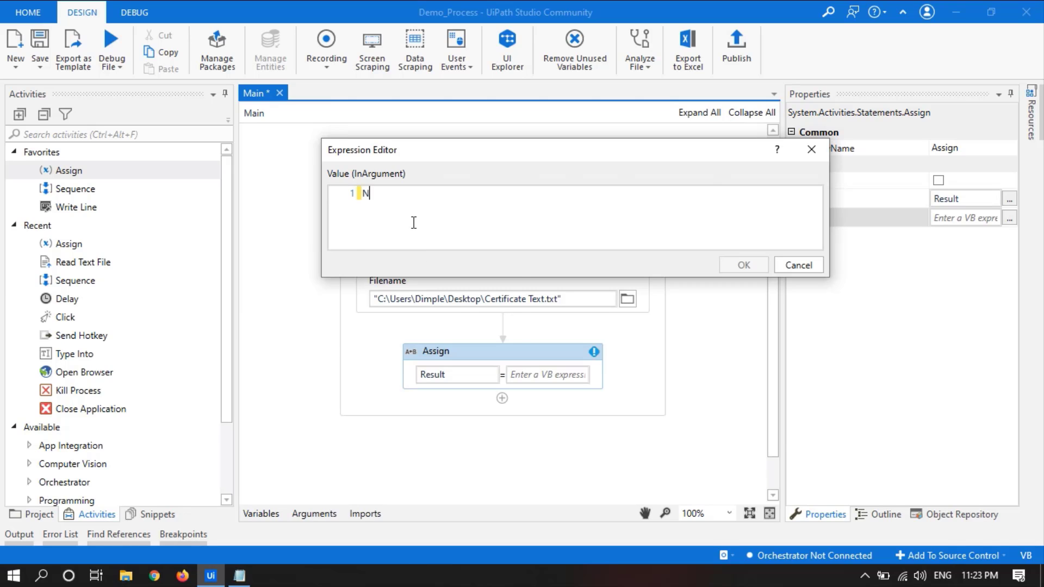
pyautogui.write('otepadText')
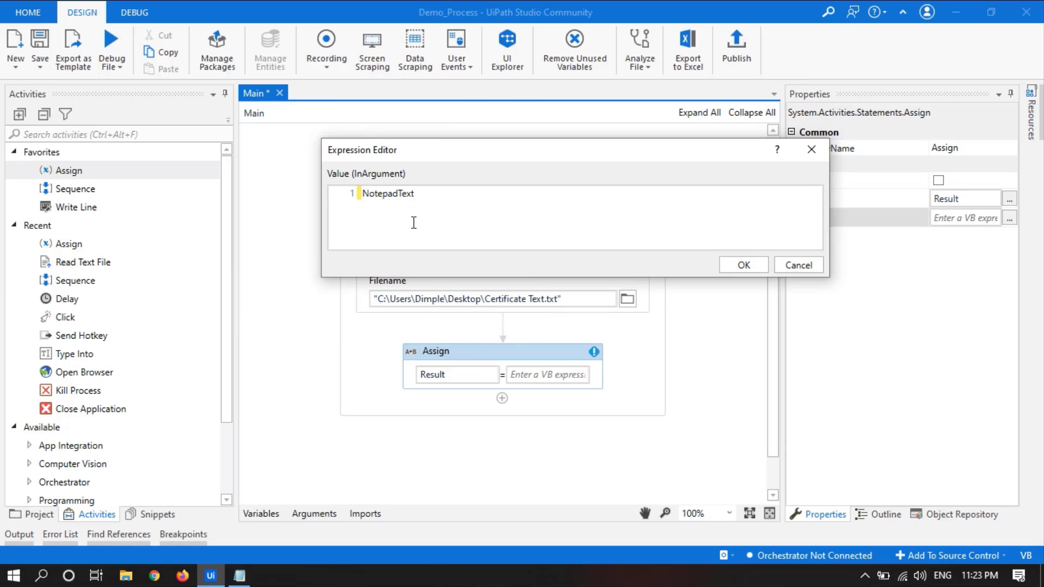
pyautogui.write('.R')
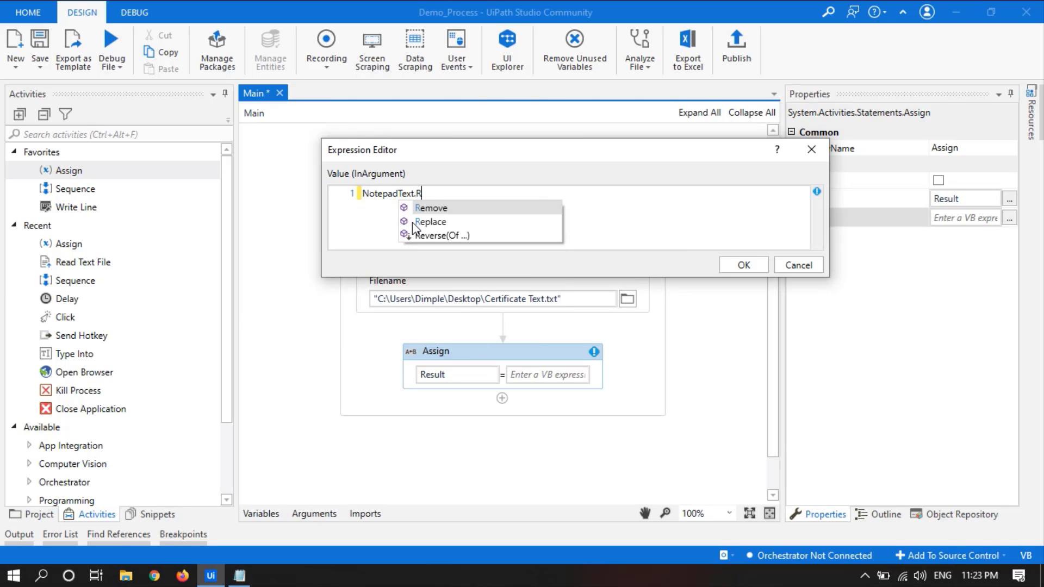
pyautogui.write('eplace')
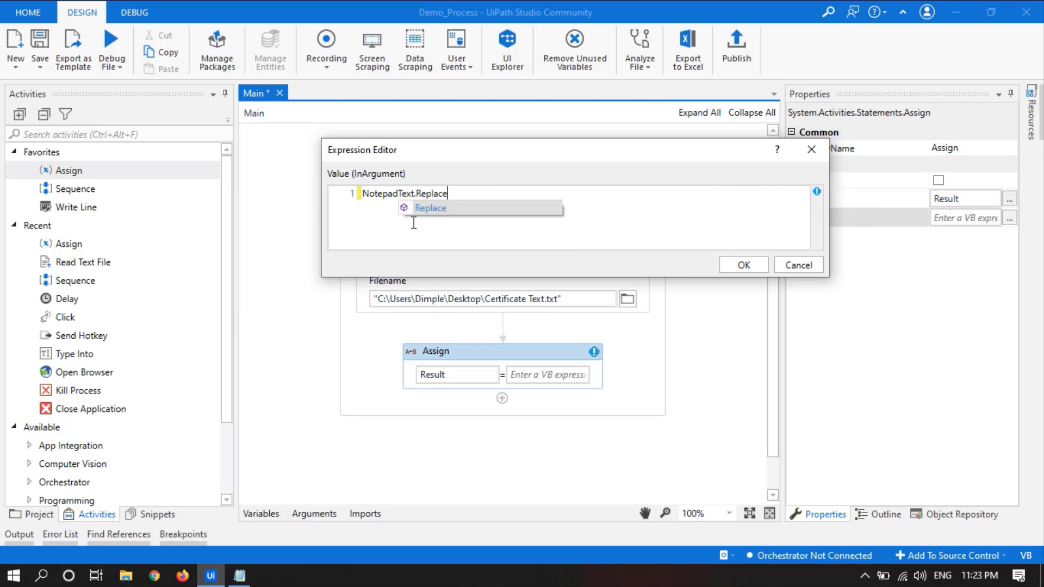
pyautogui.write('(')
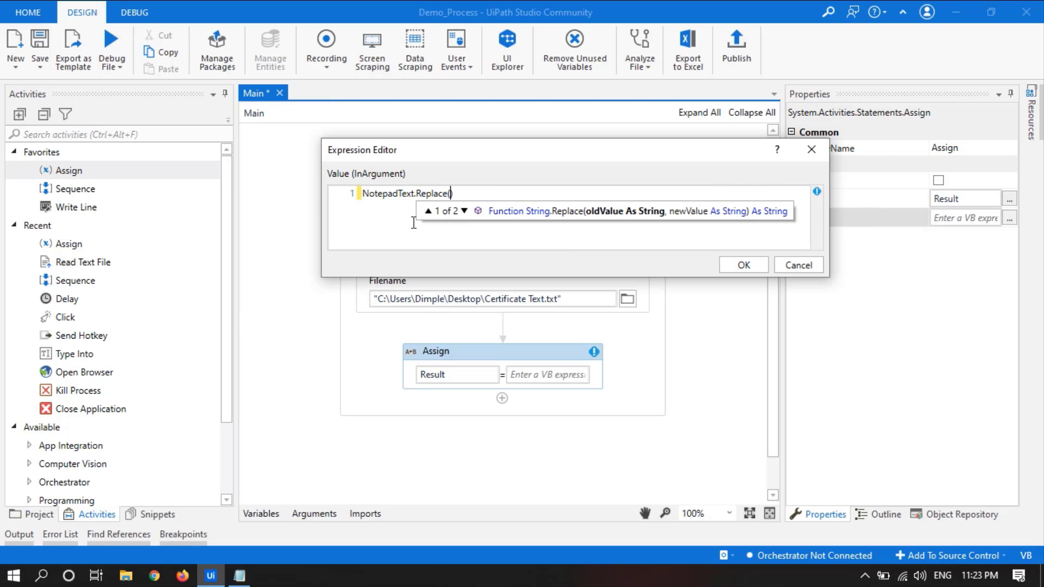
pyautogui.write('"')
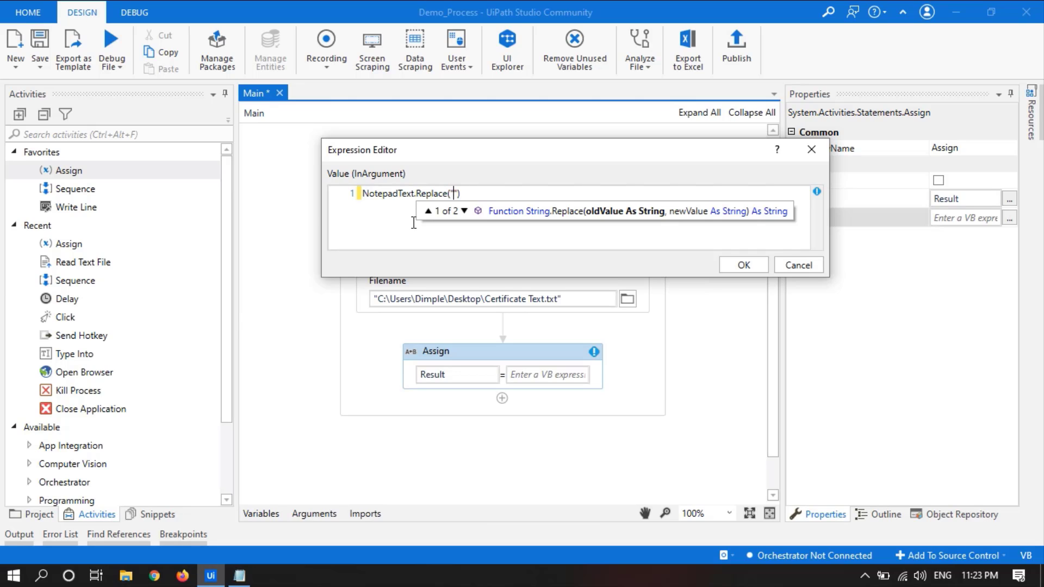
pyautogui.write('"')
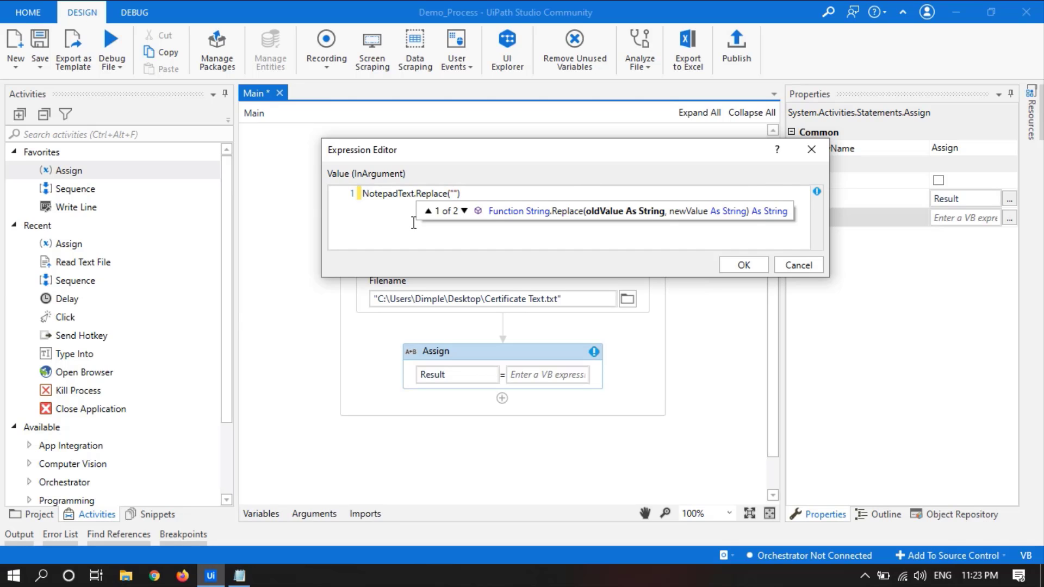
pyautogui.write('<Ca')
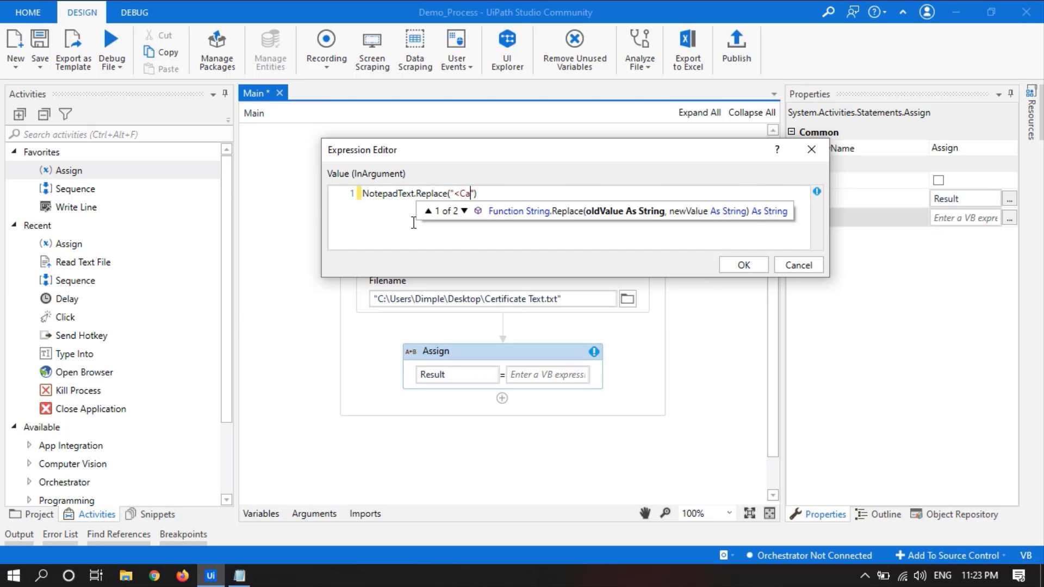
pyautogui.write('ndid')
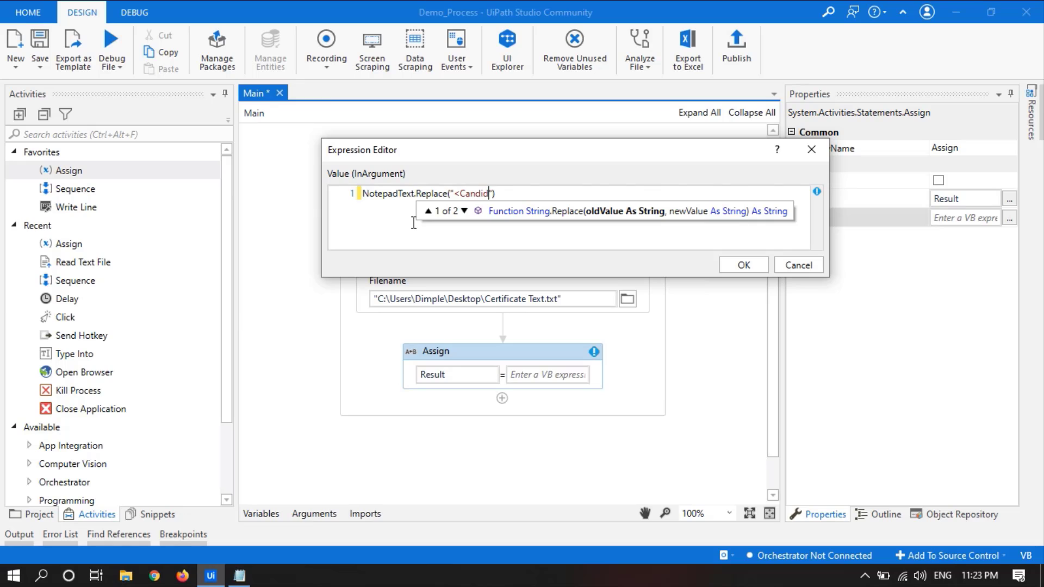
pyautogui.write('ate Name')
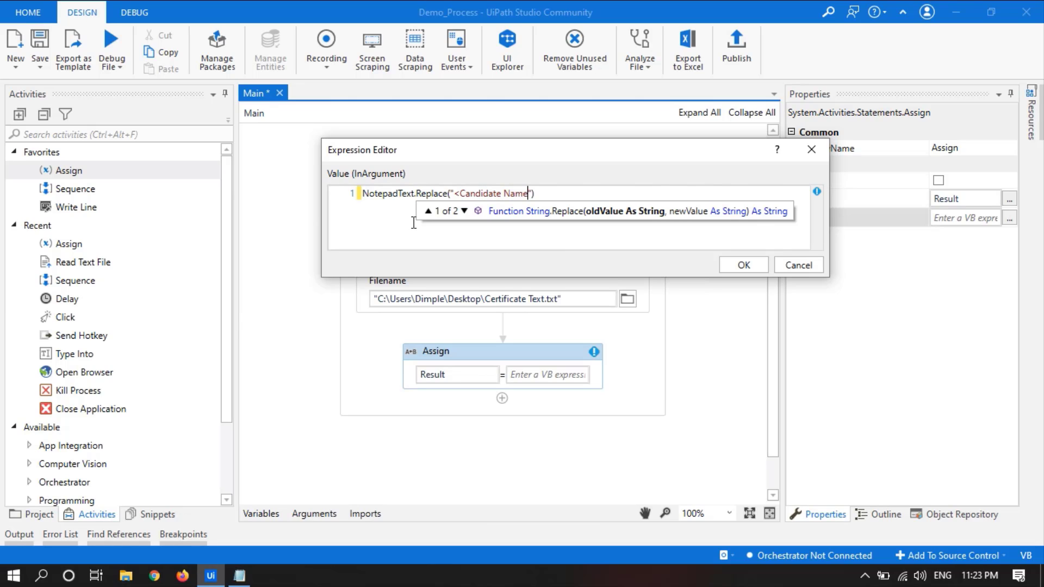
pyautogui.write('>')
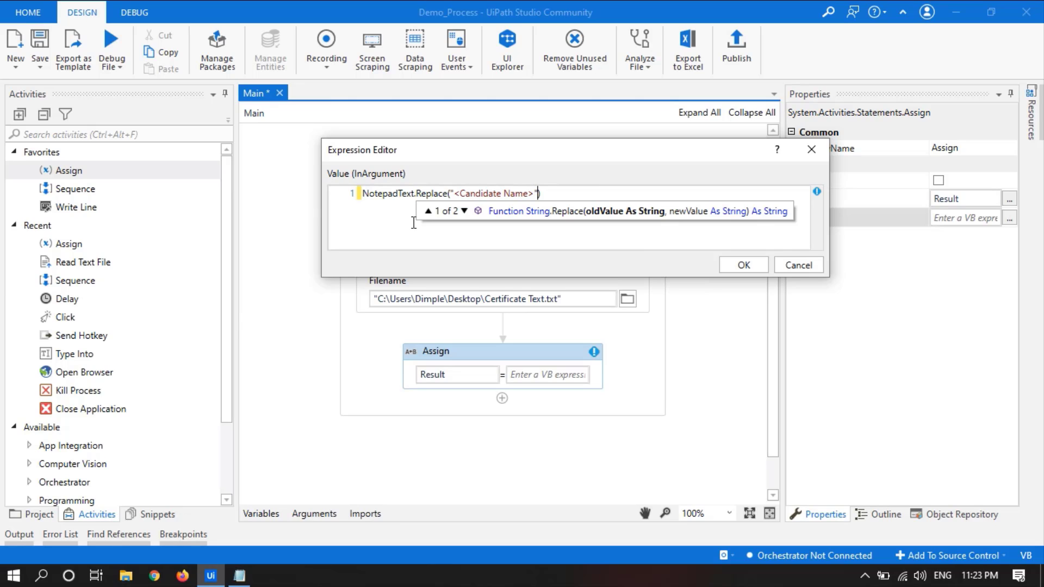
# Complete the expression with ,"Nishchay") and confirm it in the Expression Editor
pyautogui.write(',')
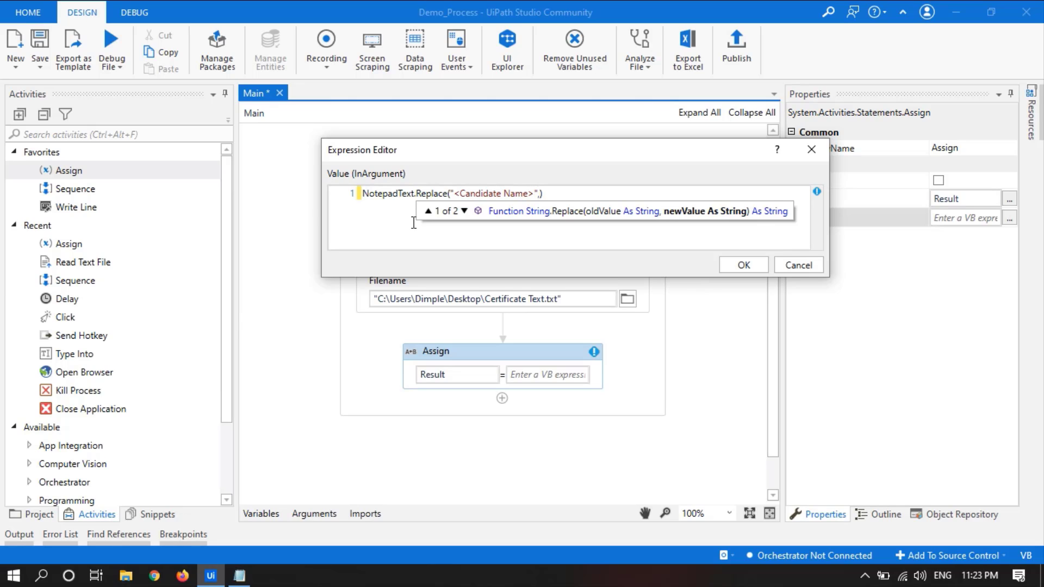
pyautogui.write('""')
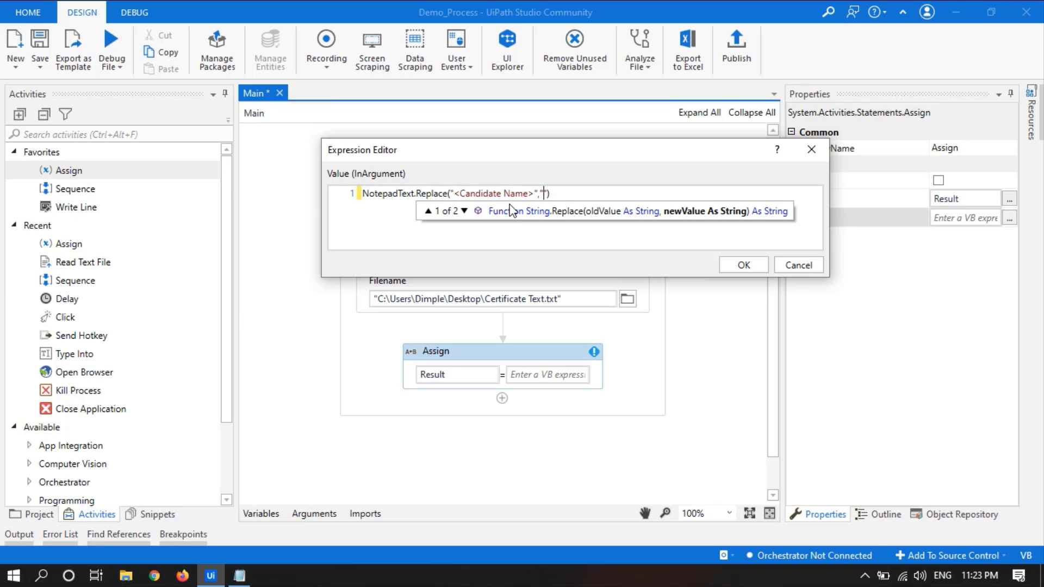
pyautogui.write('Nis')
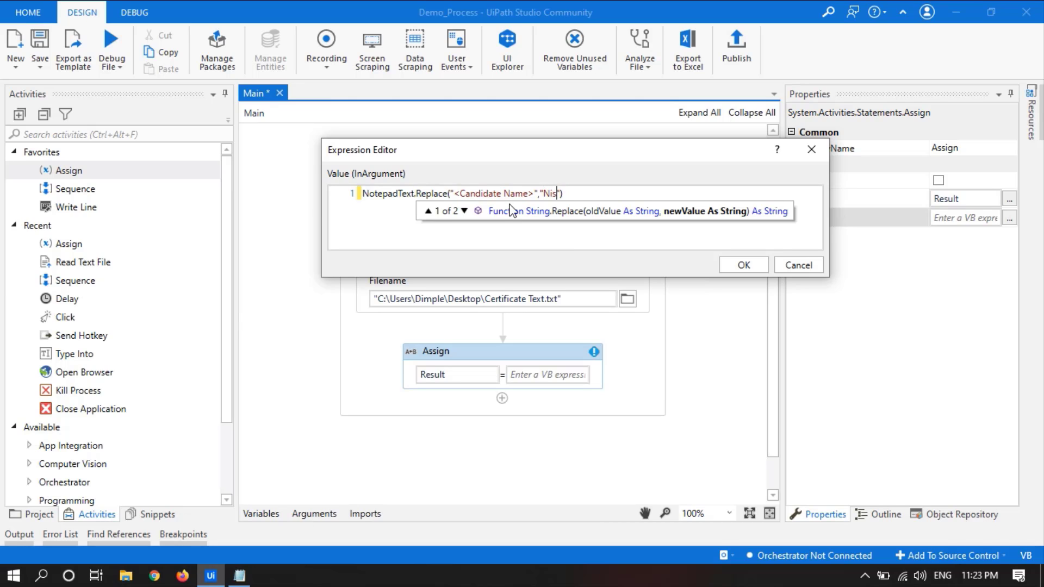
pyautogui.write('hchay')
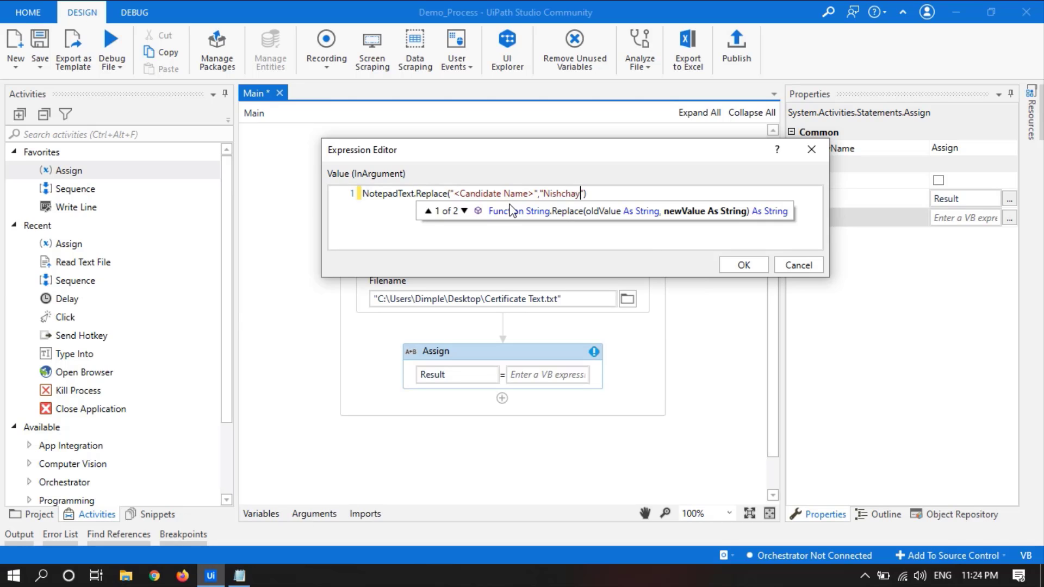
pyautogui.moveTo(599, 189)
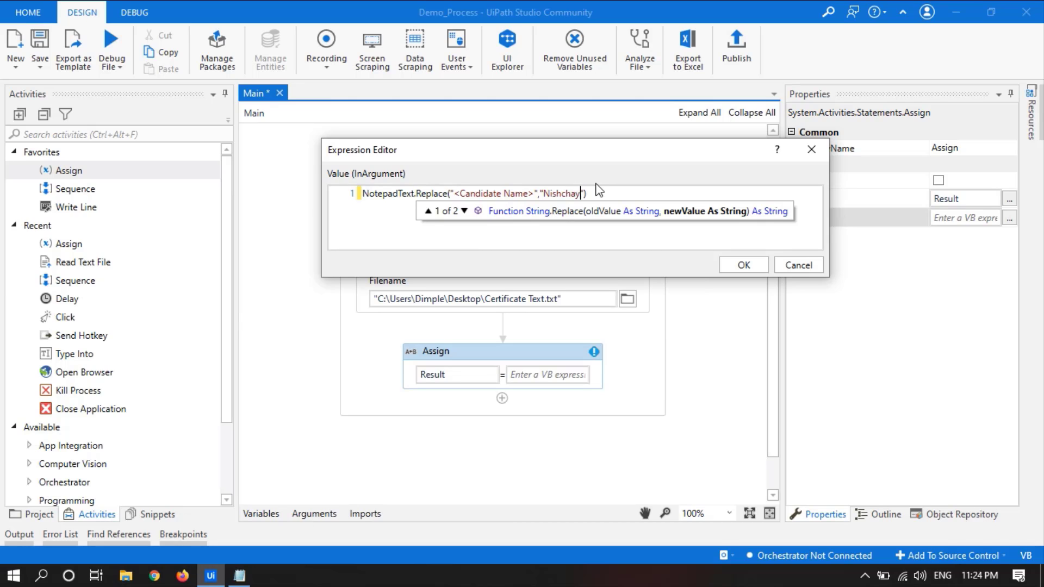
pyautogui.write(')')
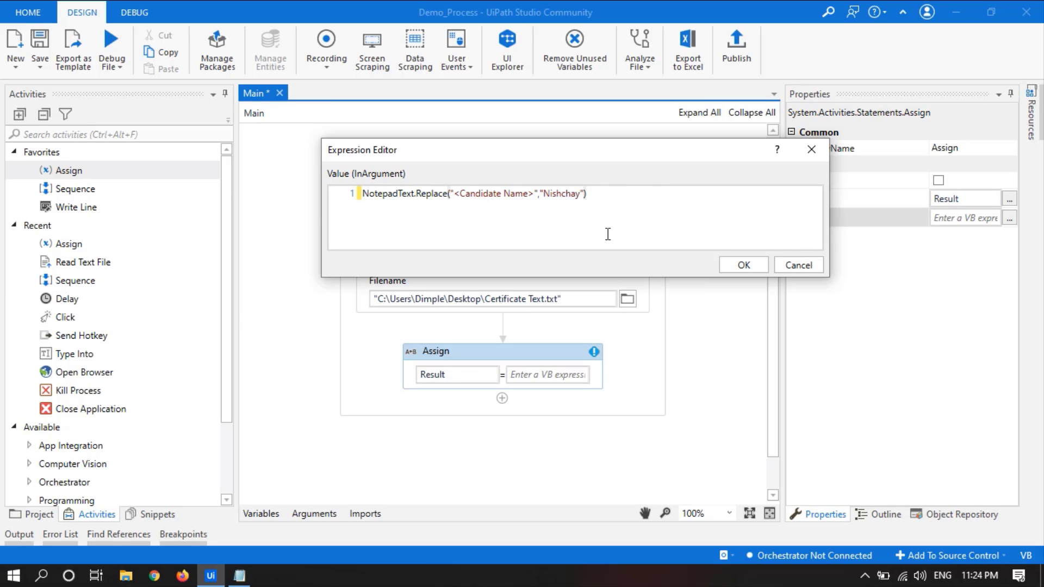
pyautogui.click(741, 264)
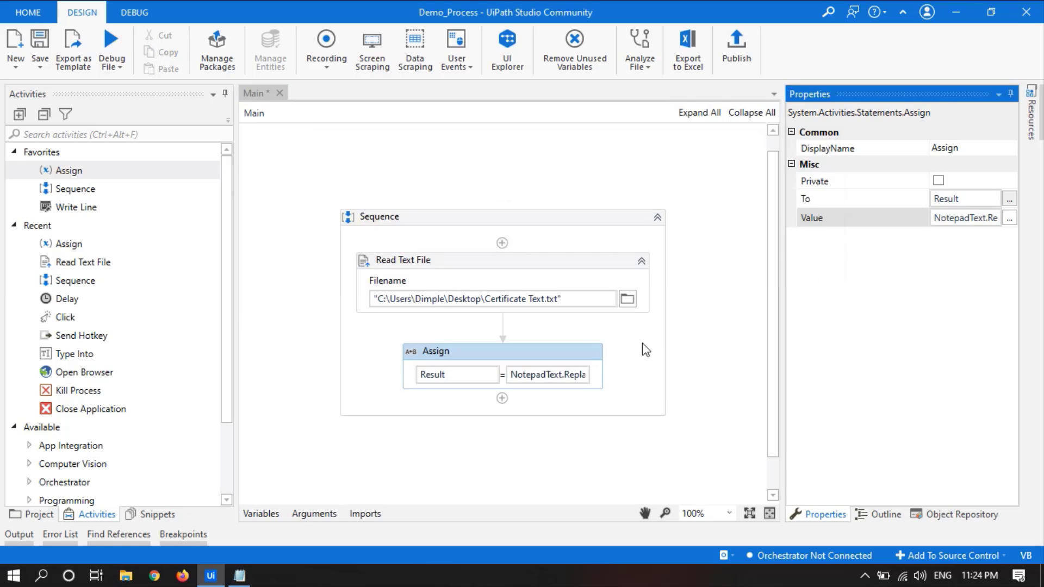
# Add a Write Line after the Assign with Result as its text, then run the workflow
pyautogui.click(379, 216)
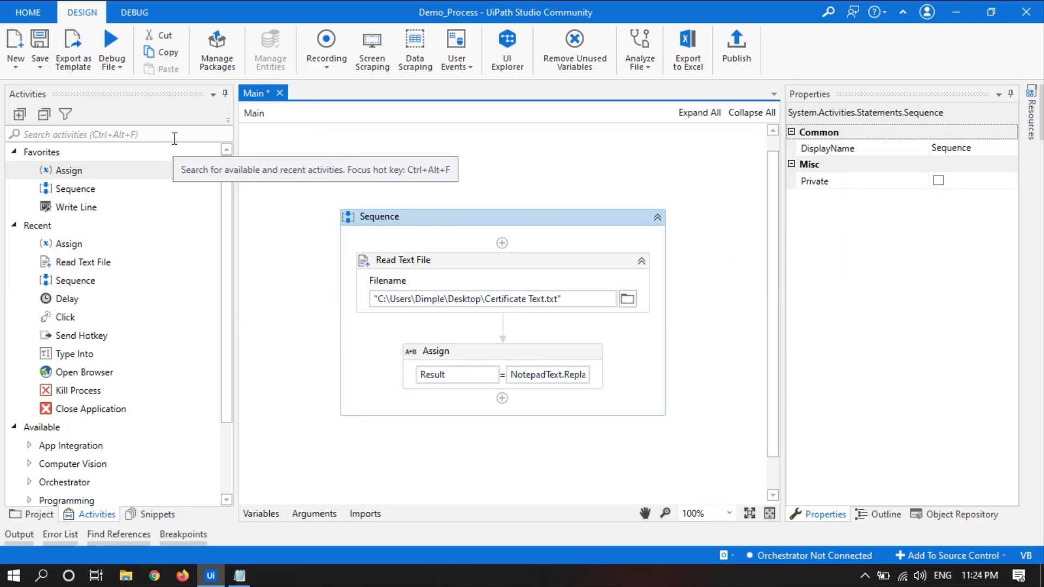
pyautogui.moveTo(75, 207)
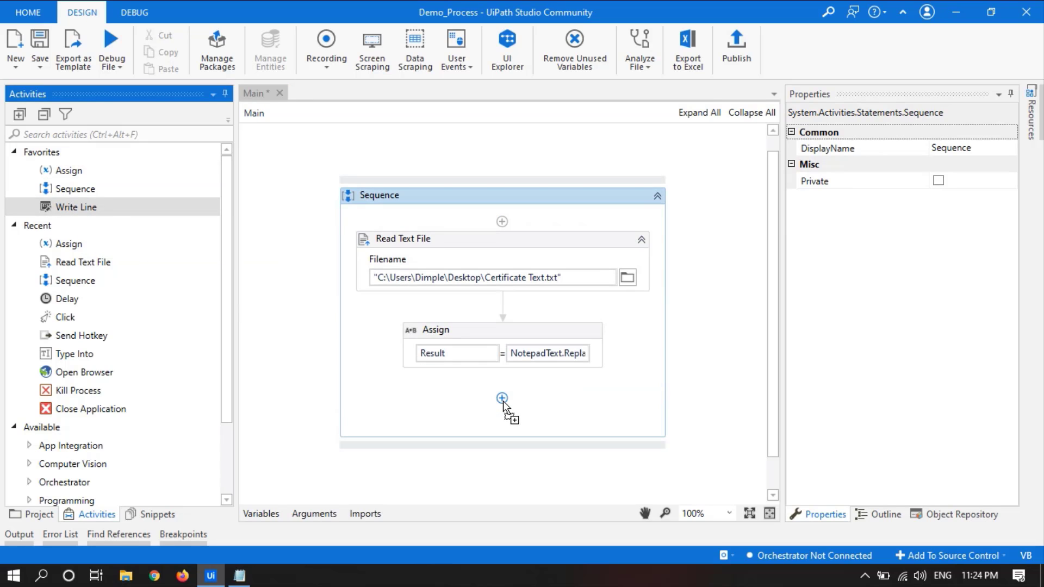
pyautogui.click(502, 408)
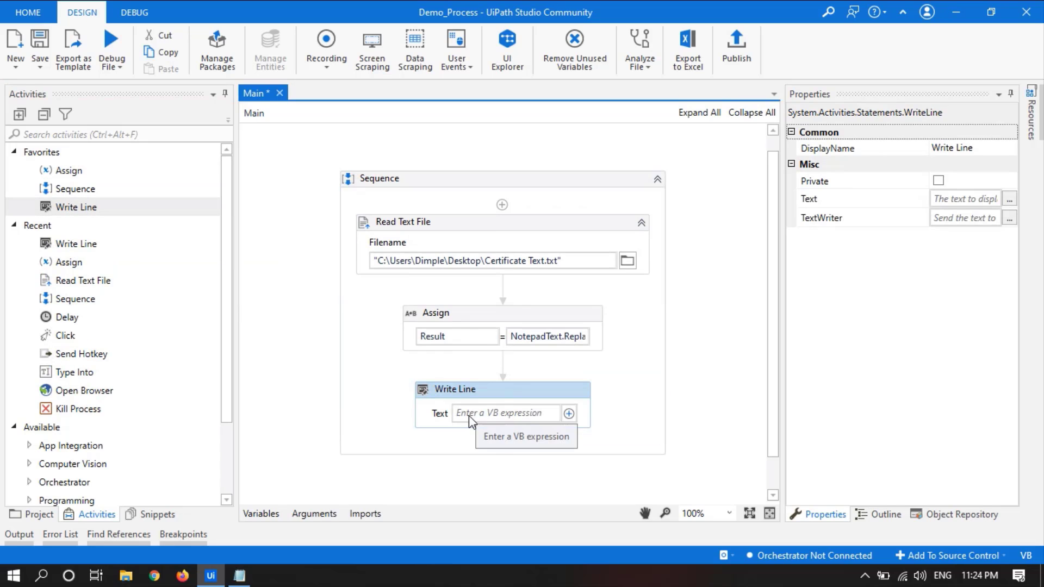
pyautogui.write('Result')
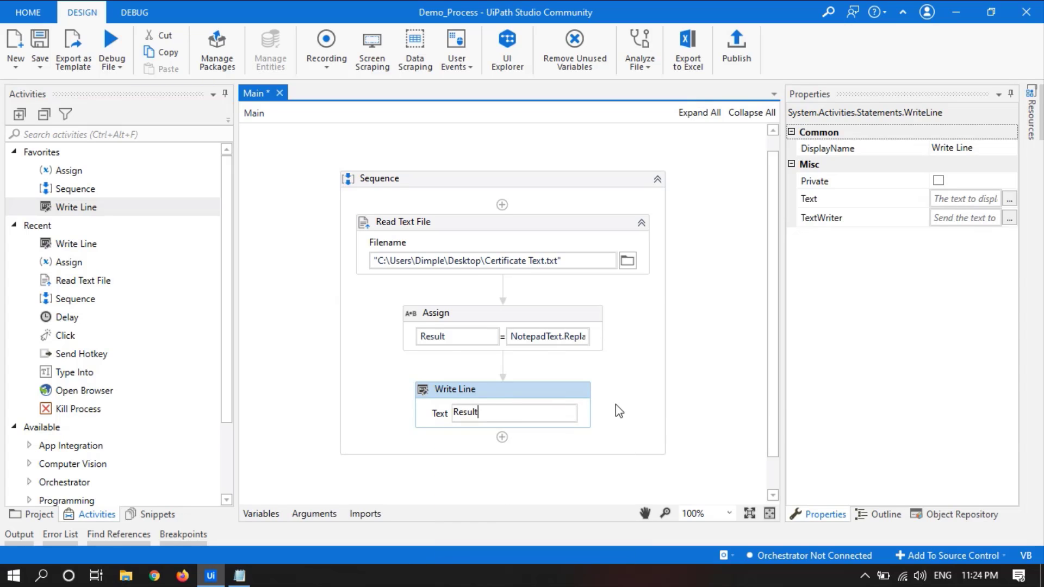
pyautogui.click(379, 177)
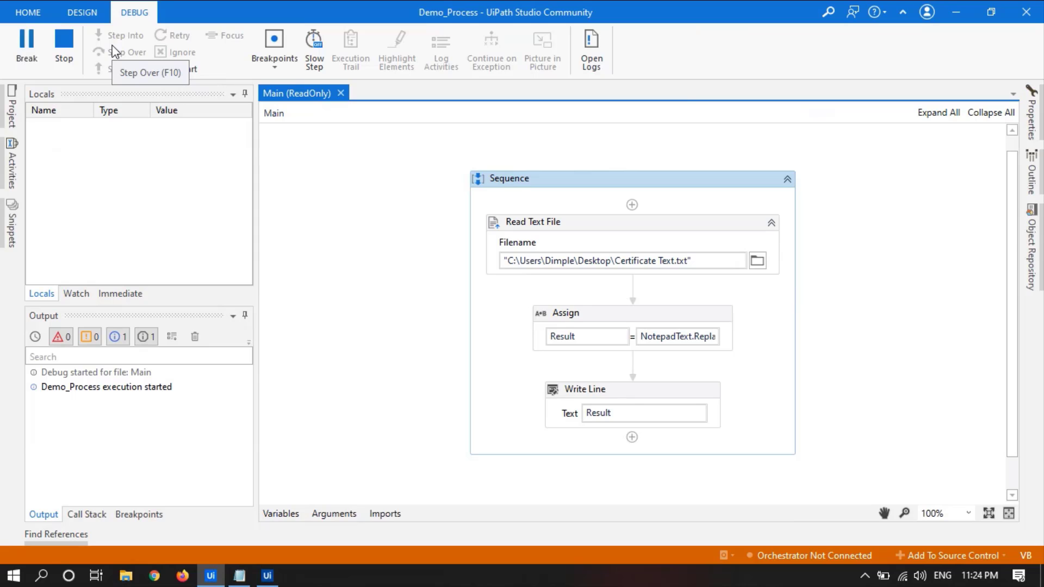
# Review the run output with unreplaced <Course Name> and <date>, then close the Output panel
pyautogui.click(81, 12)
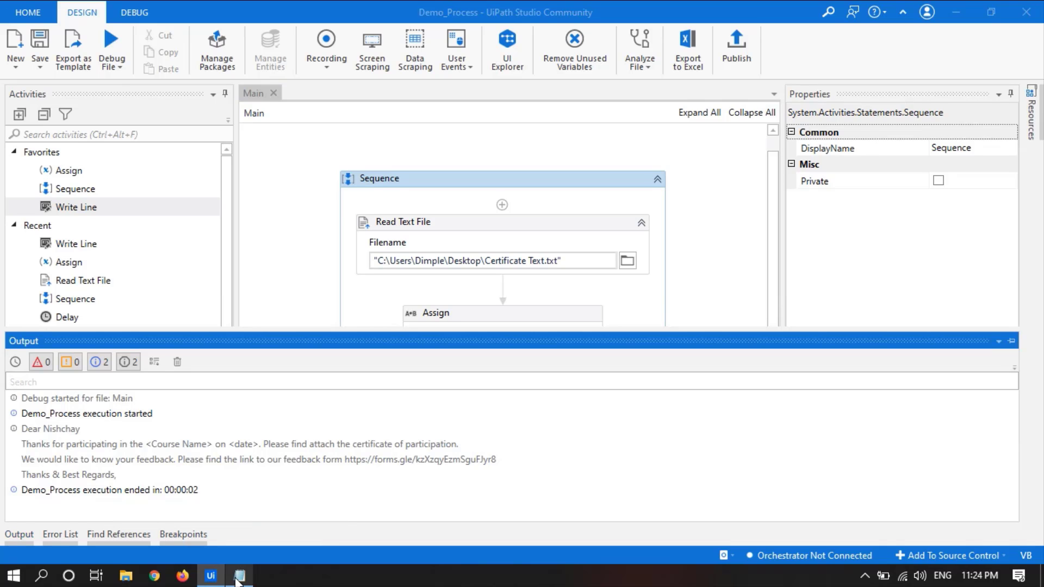
pyautogui.click(237, 575)
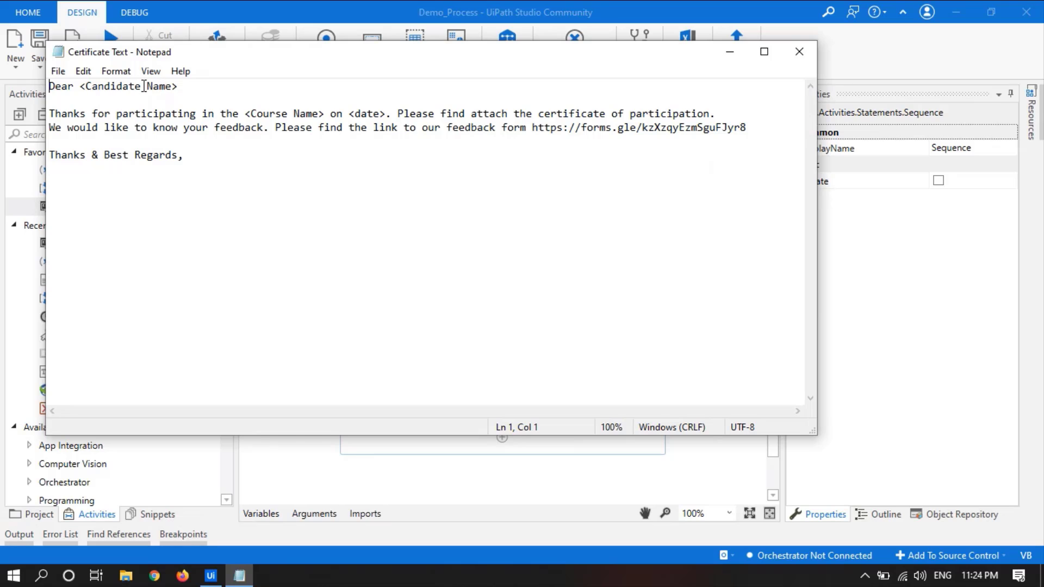
pyautogui.click(799, 51)
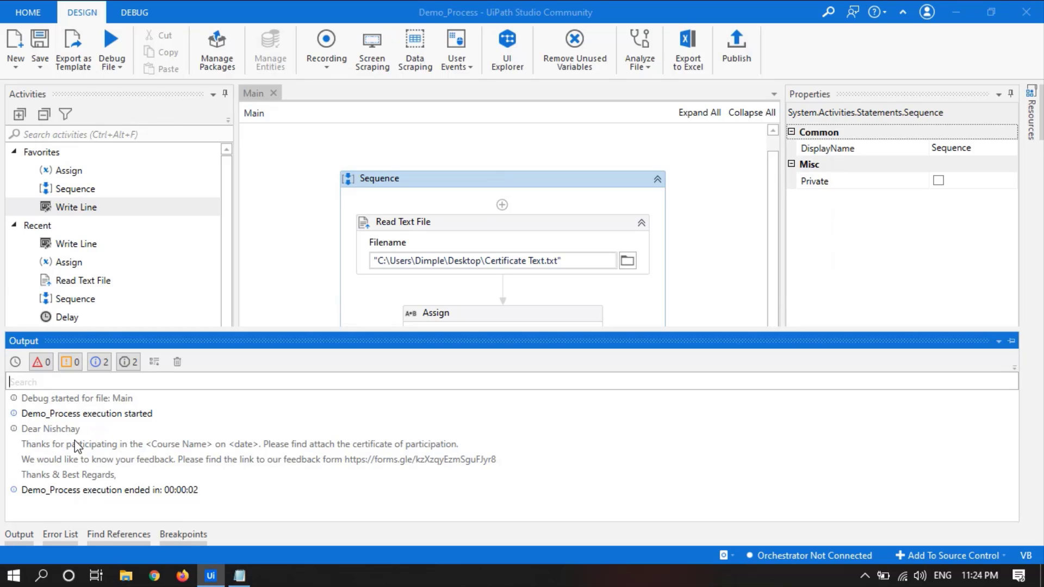
pyautogui.moveTo(76, 444)
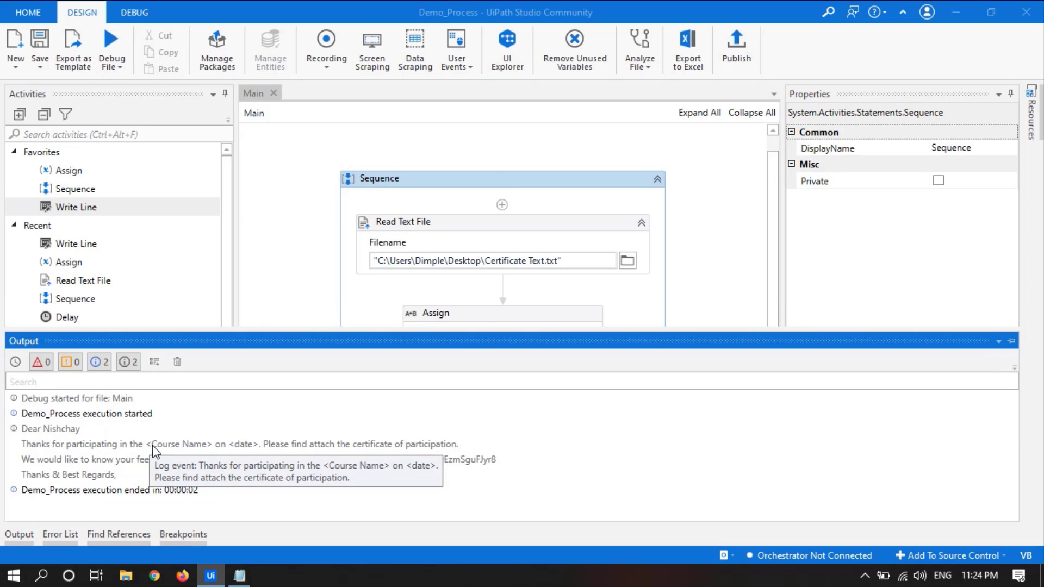
pyautogui.moveTo(912, 356)
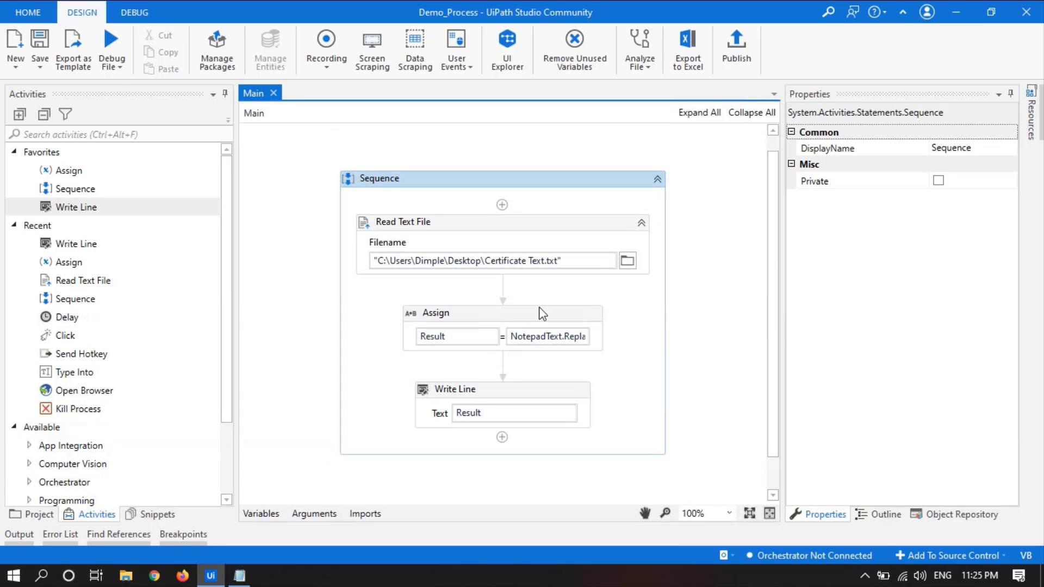
# Reopen the Assign value in the Expression Editor and start a second .Replace call
pyautogui.click(435, 313)
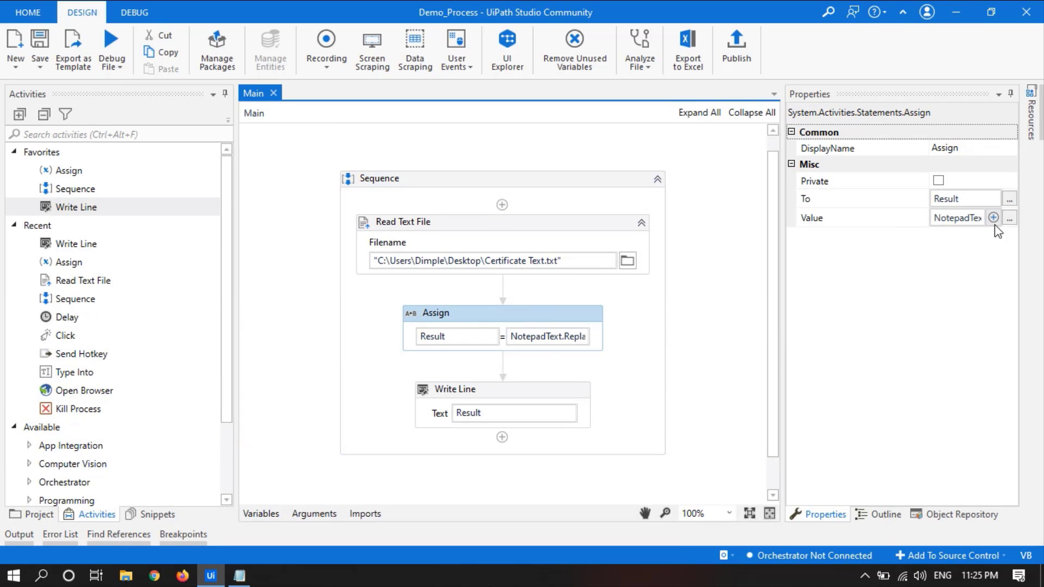
pyautogui.click(993, 217)
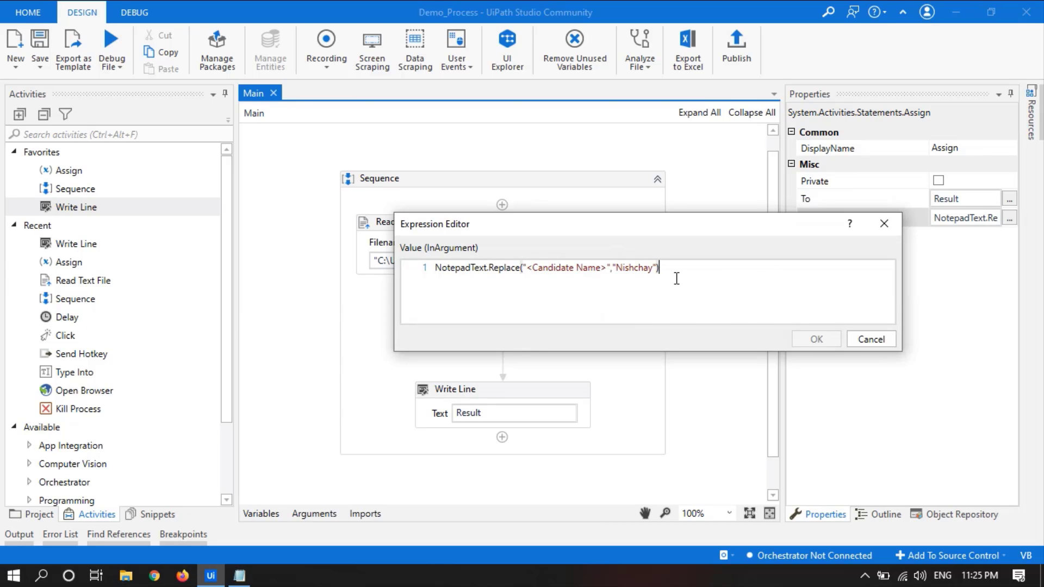
pyautogui.write('.Replace')
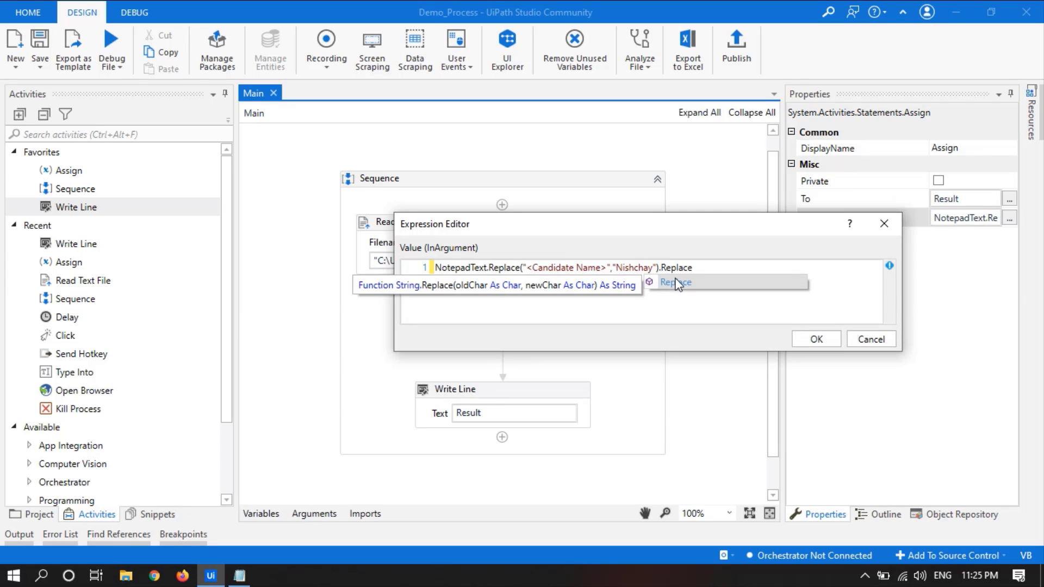
pyautogui.write('("")')
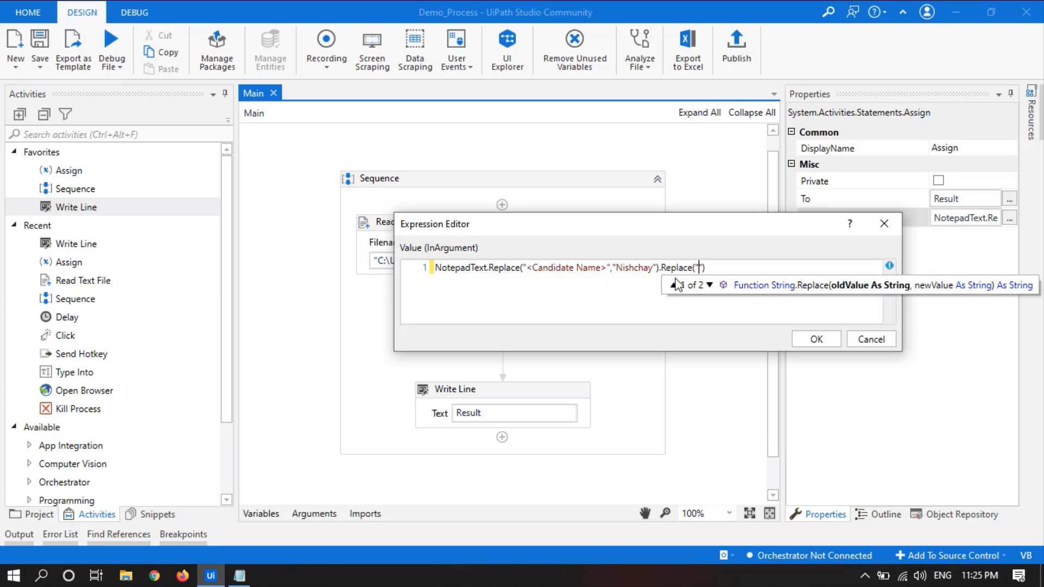
# Fill the call as .Replace("<Course Name>","RPA") and begin a third Replace
pyautogui.write('<C')
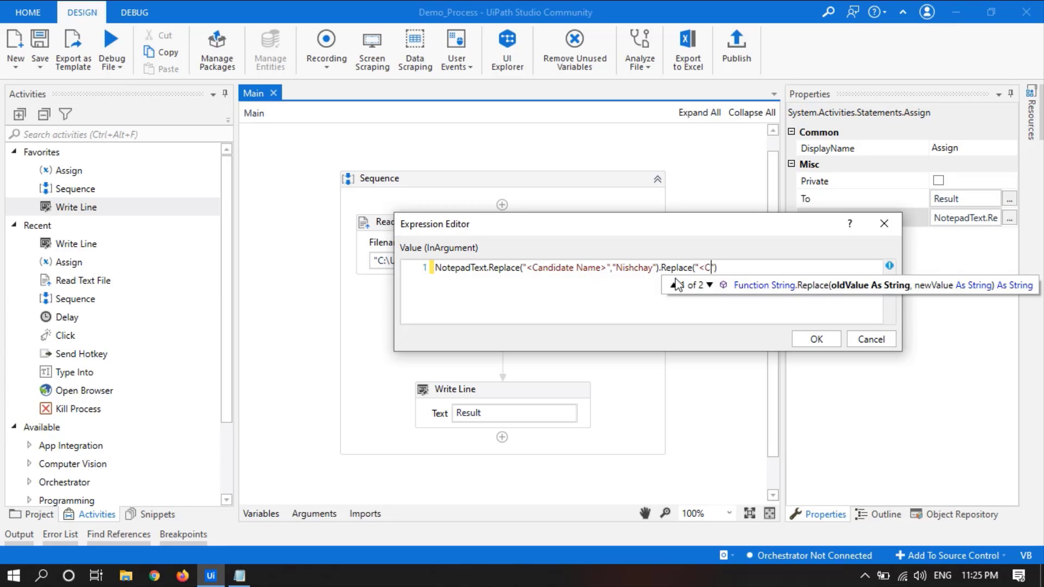
pyautogui.write('ourse')
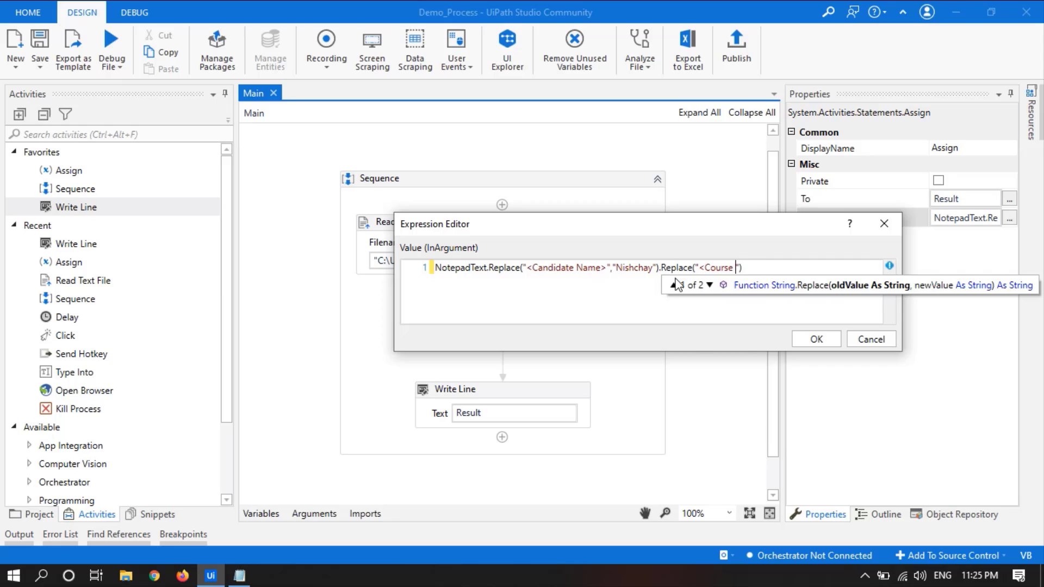
pyautogui.write('Name>')
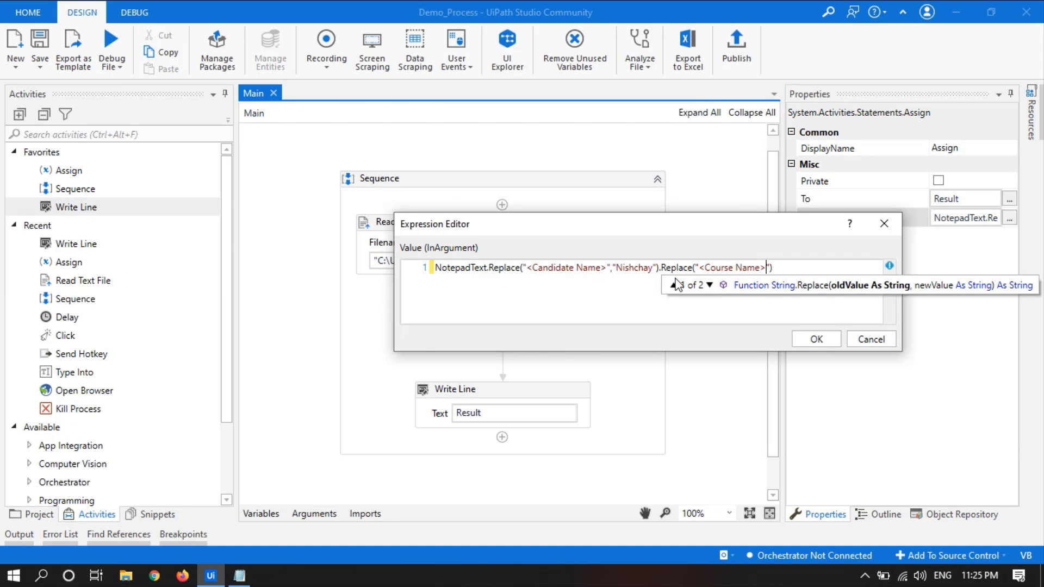
pyautogui.write('"RPA')
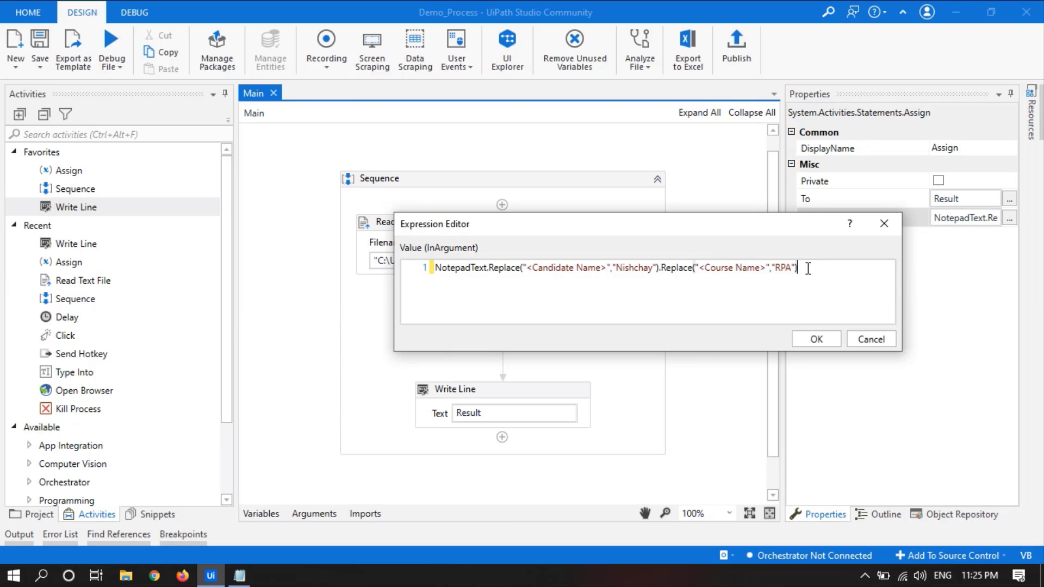
pyautogui.write('.Replace(')
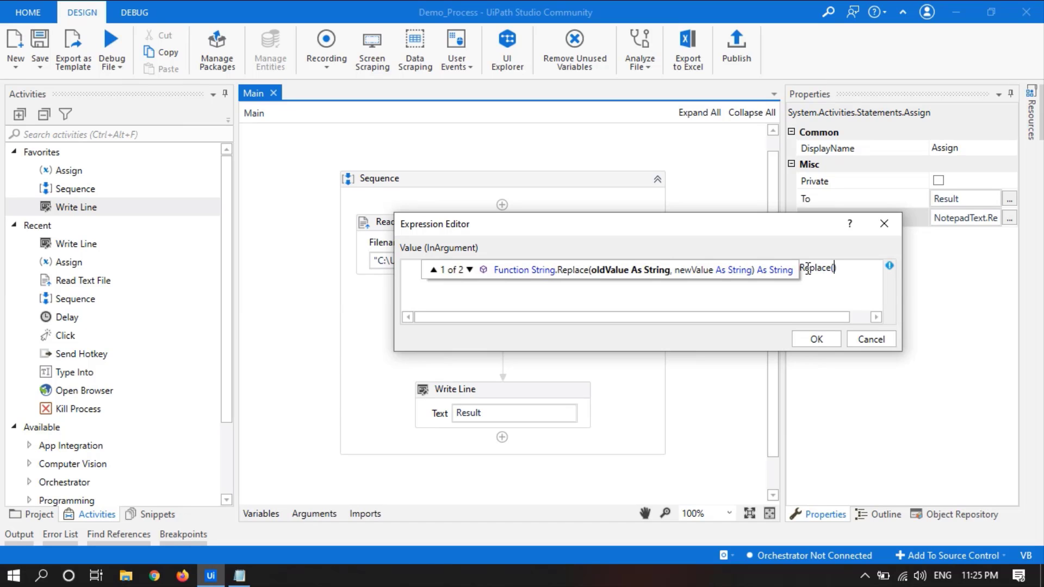
# Finish the third call as .Replace("<date>","10-Feb") and confirm the full expression
pyautogui.write('""')
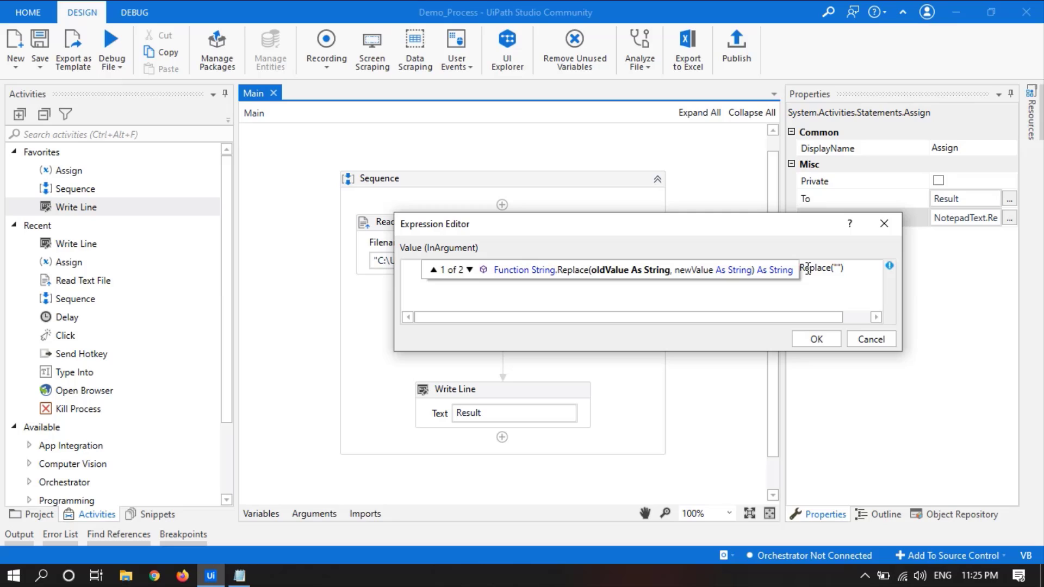
pyautogui.write('<date>')
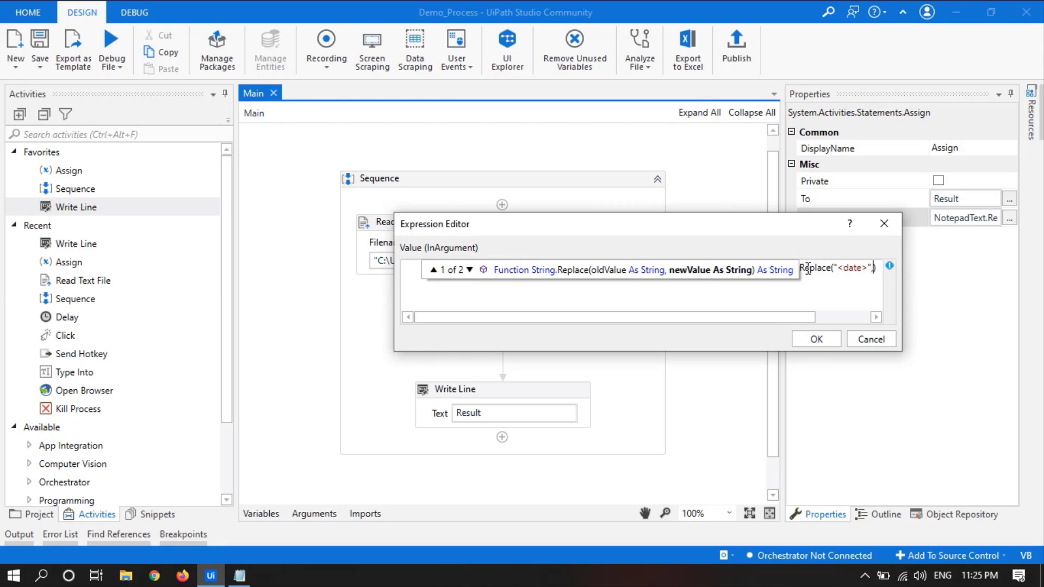
pyautogui.write(',""')
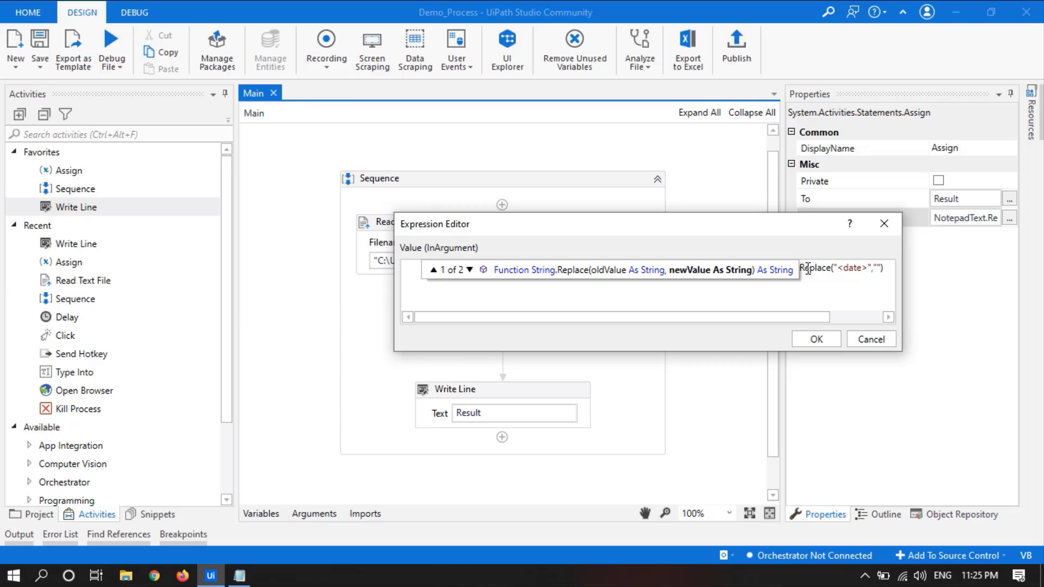
pyautogui.write('10')
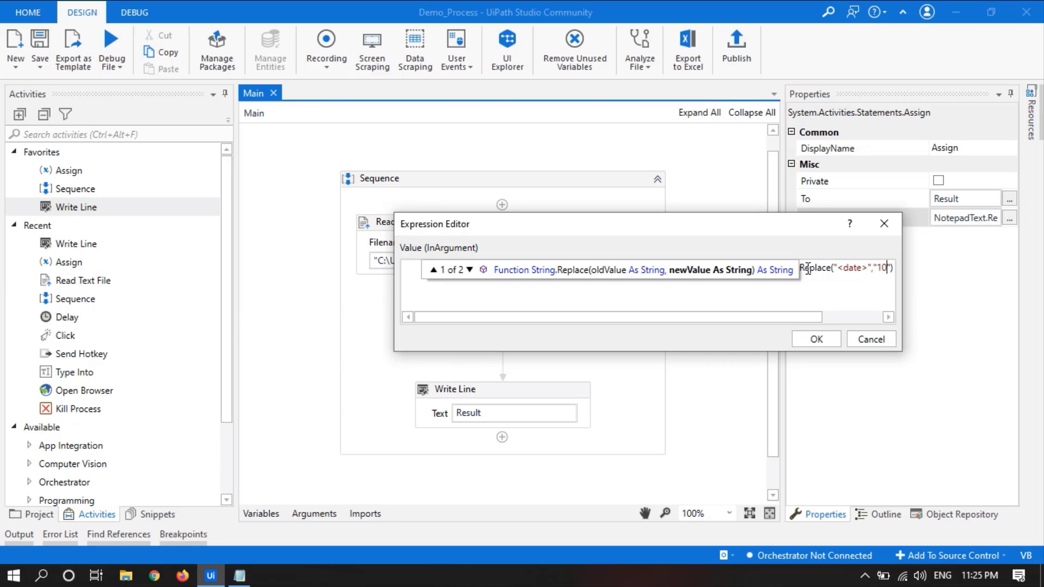
pyautogui.write('-Feb')
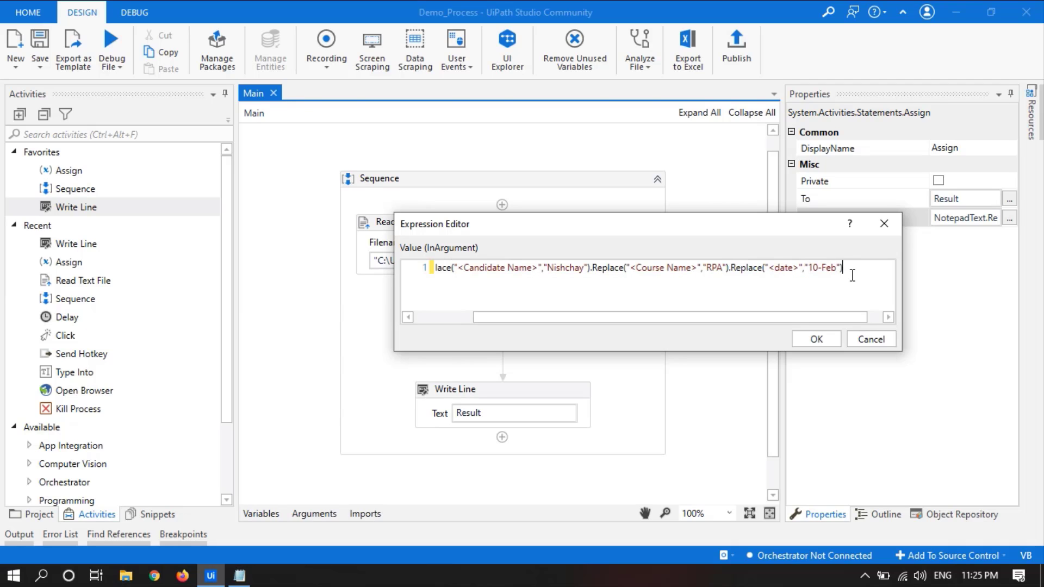
pyautogui.click(815, 339)
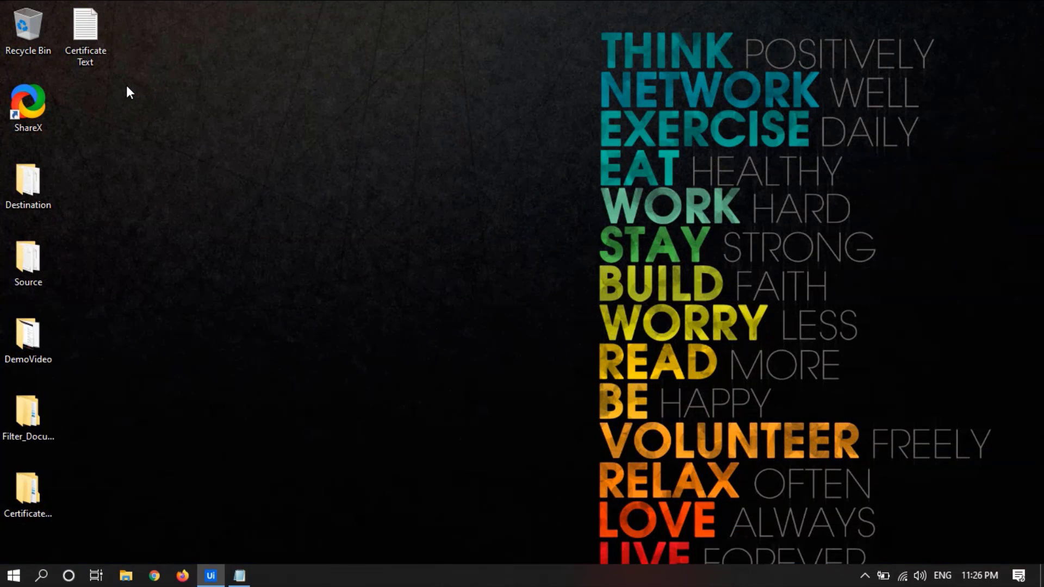
# Run the workflow with Debug File and view the output showing Nishchay, RPA and 10-Feb filled in
pyautogui.click(210, 575)
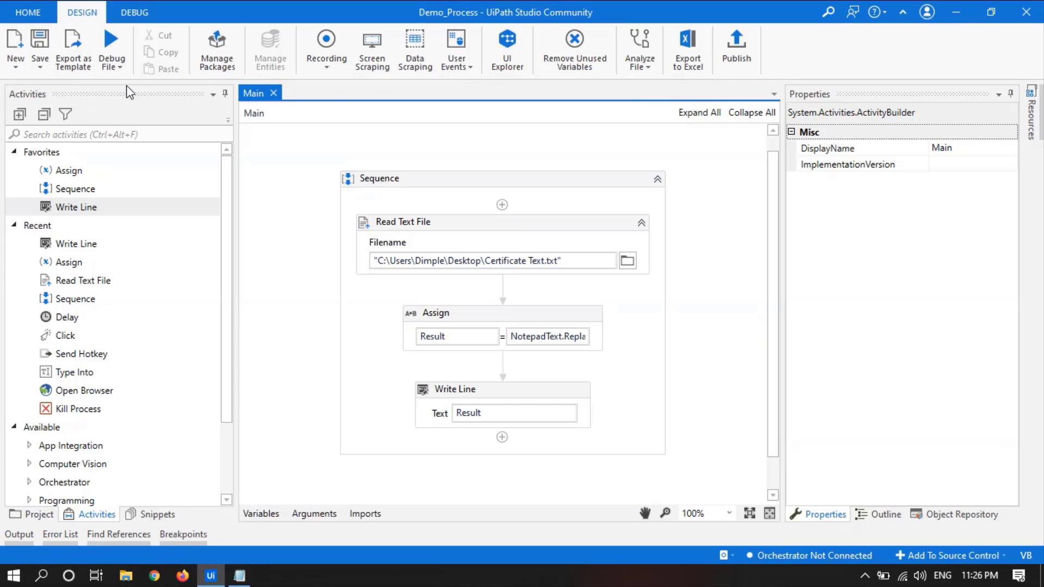
pyautogui.click(19, 534)
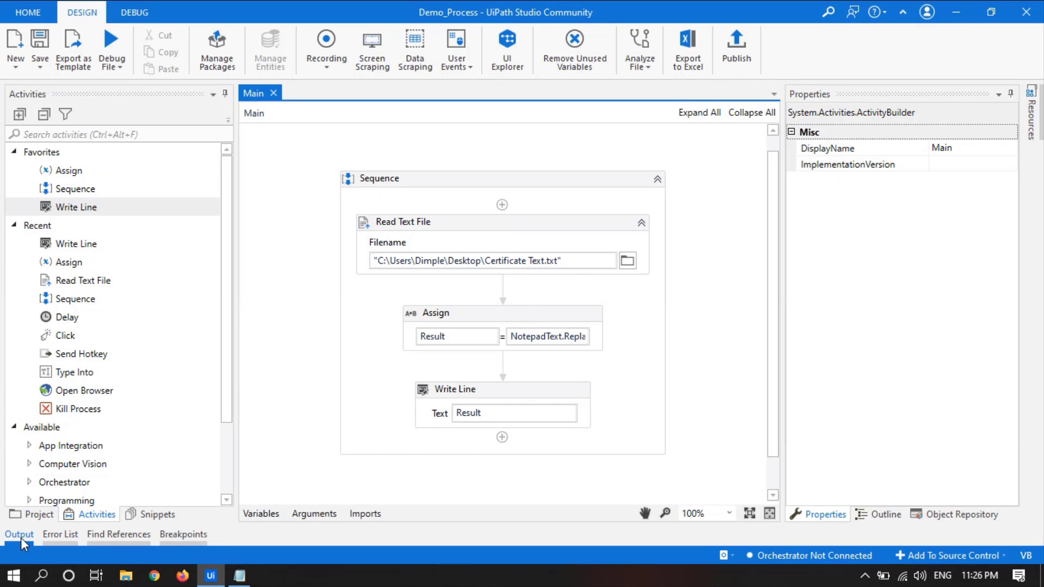
pyautogui.click(18, 534)
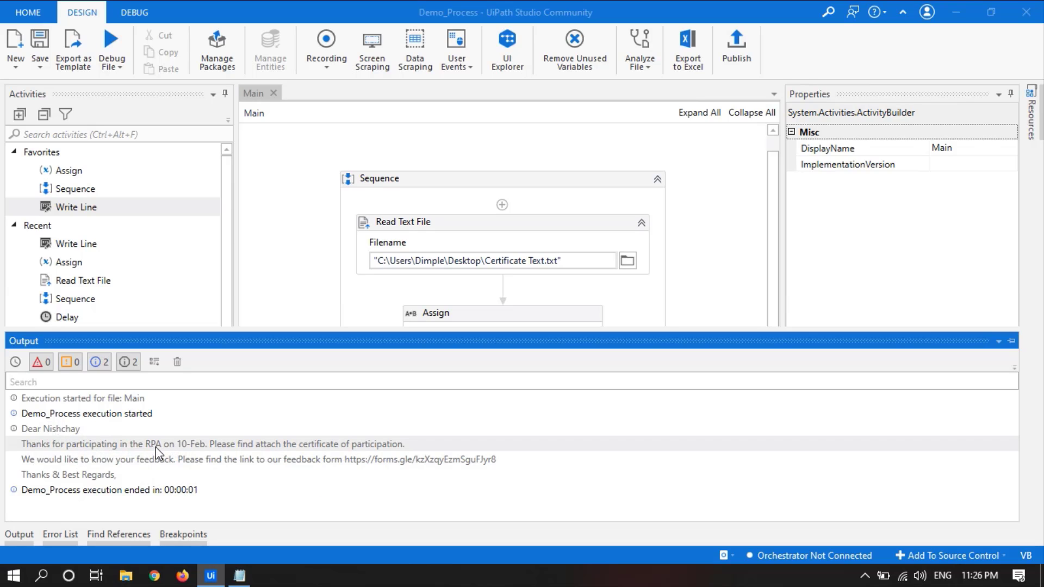
pyautogui.moveTo(166, 450)
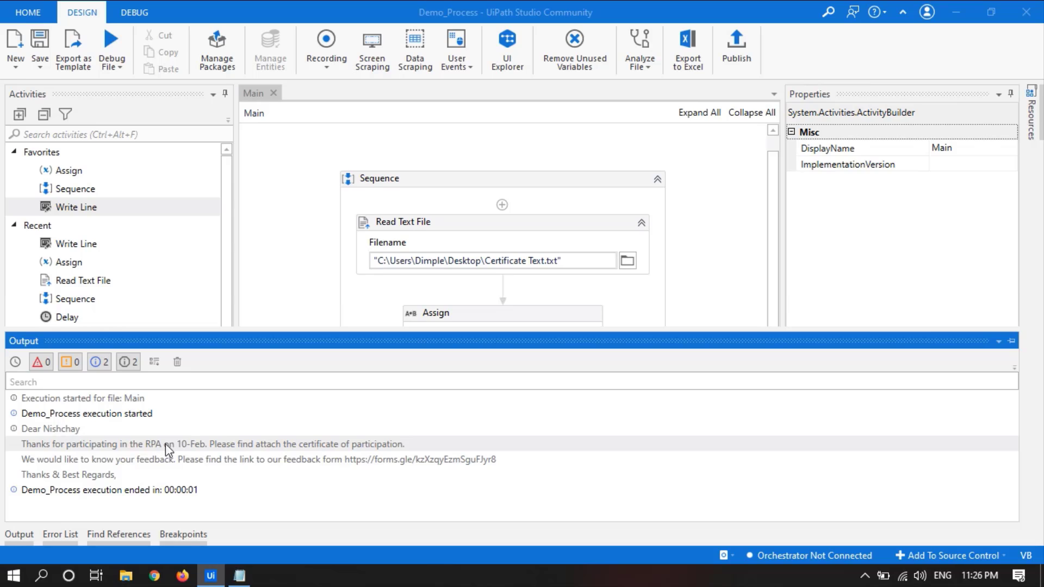
pyautogui.moveTo(193, 457)
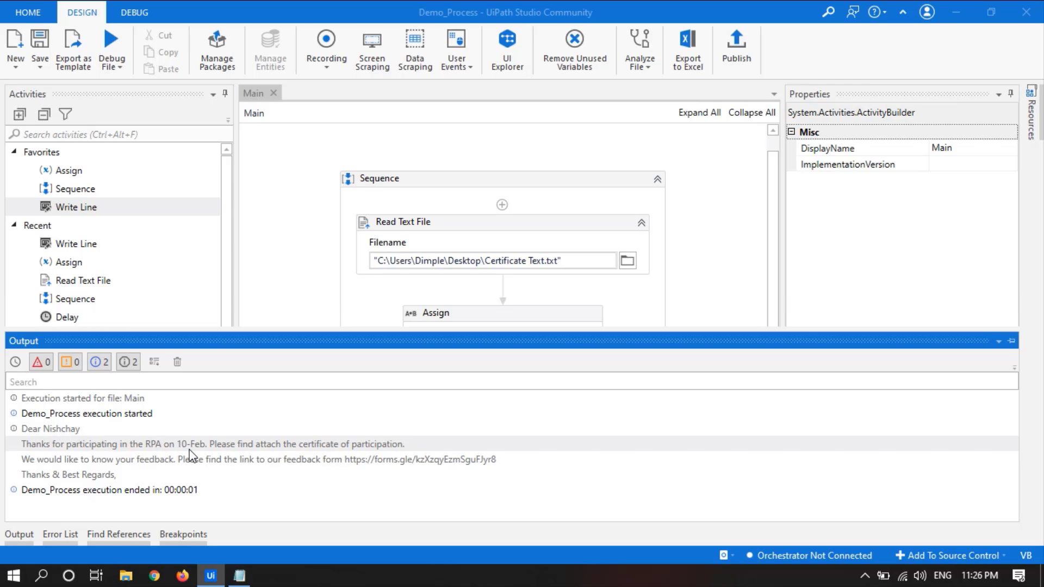